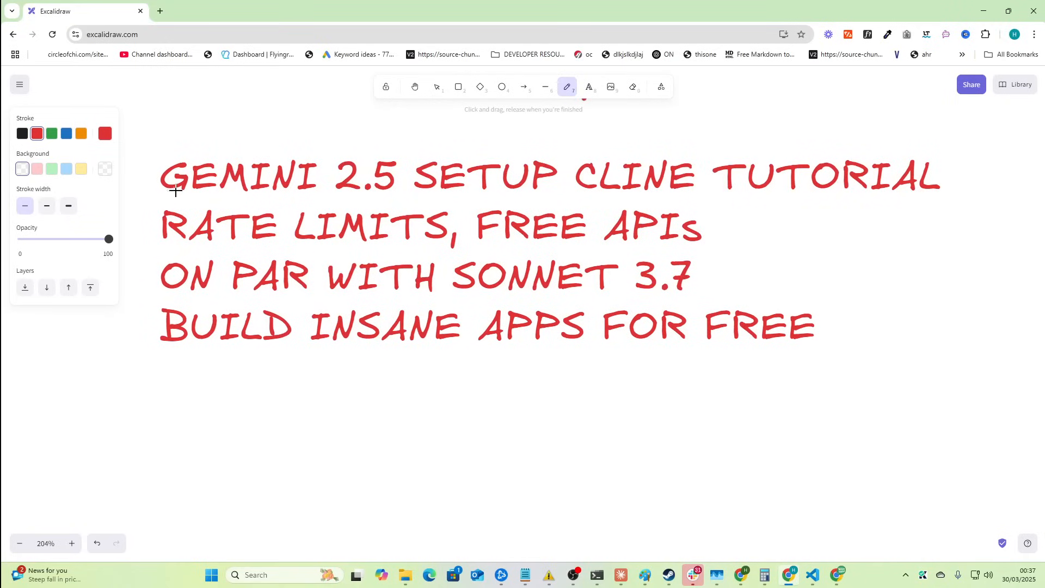
# - Underline the four red title lines in red freedraw and sketch a frame around them
pyautogui.moveTo(164, 198); pyautogui.dragTo(391, 202)
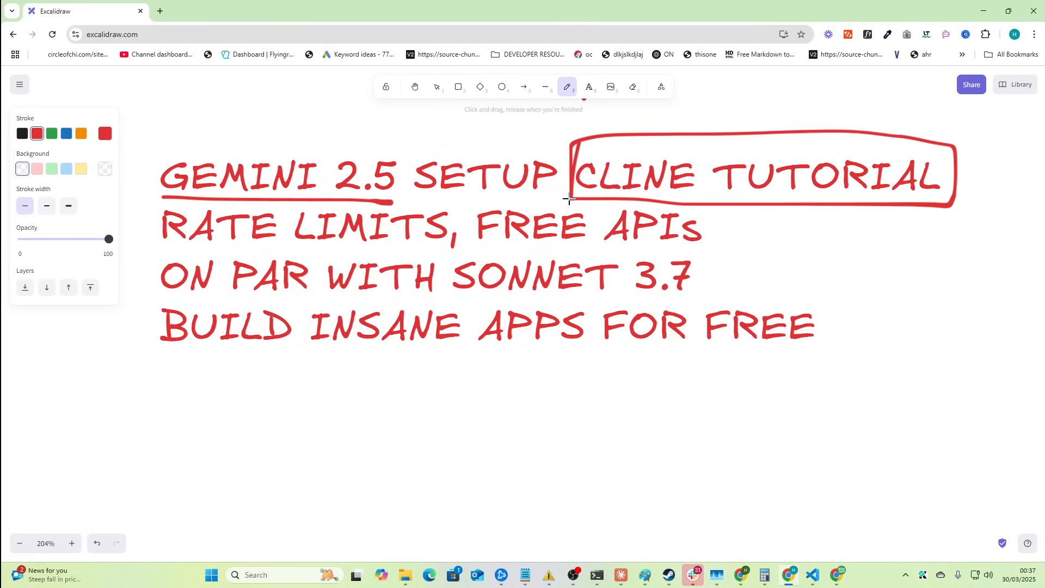
pyautogui.moveTo(142, 252); pyautogui.dragTo(455, 249)
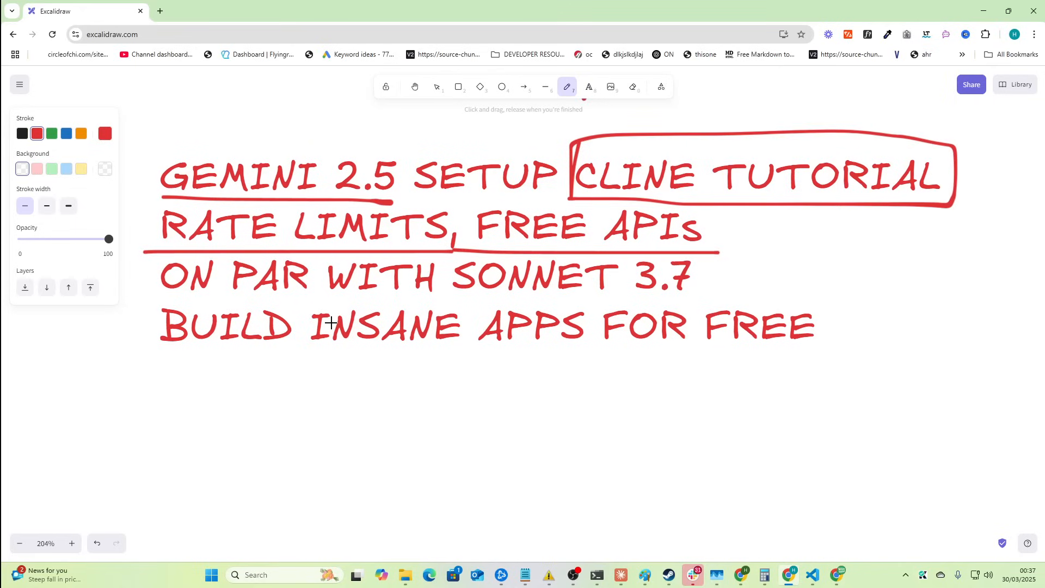
pyautogui.moveTo(145, 306); pyautogui.dragTo(697, 306)
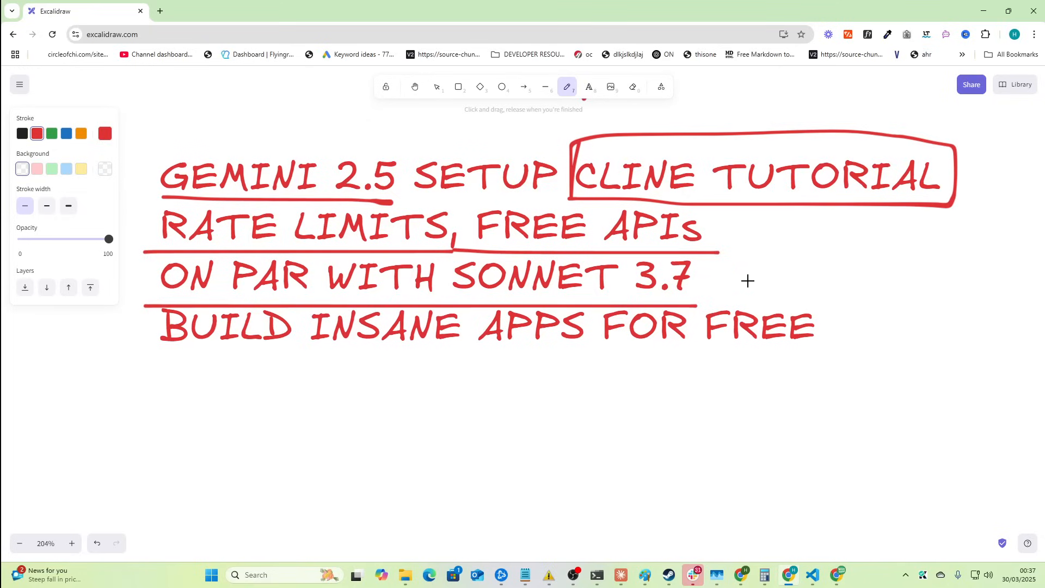
pyautogui.moveTo(846, 298)
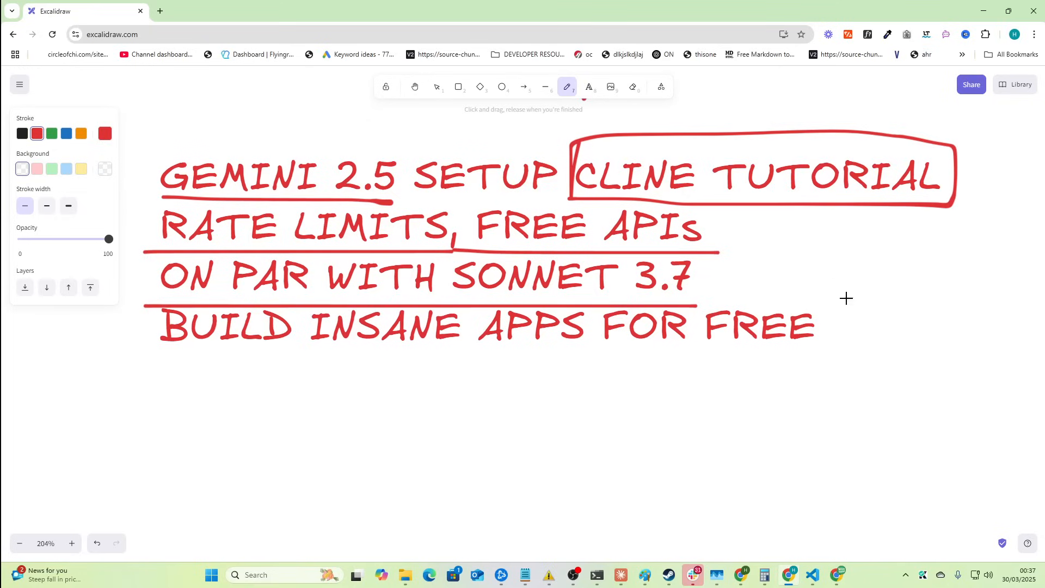
pyautogui.moveTo(662, 358)
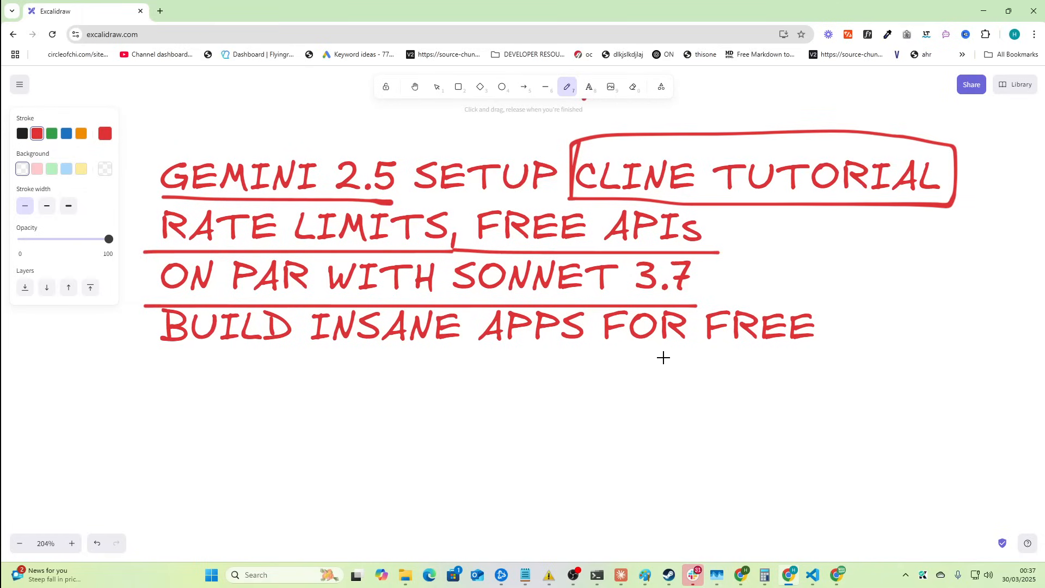
pyautogui.moveTo(145, 365); pyautogui.dragTo(807, 360)
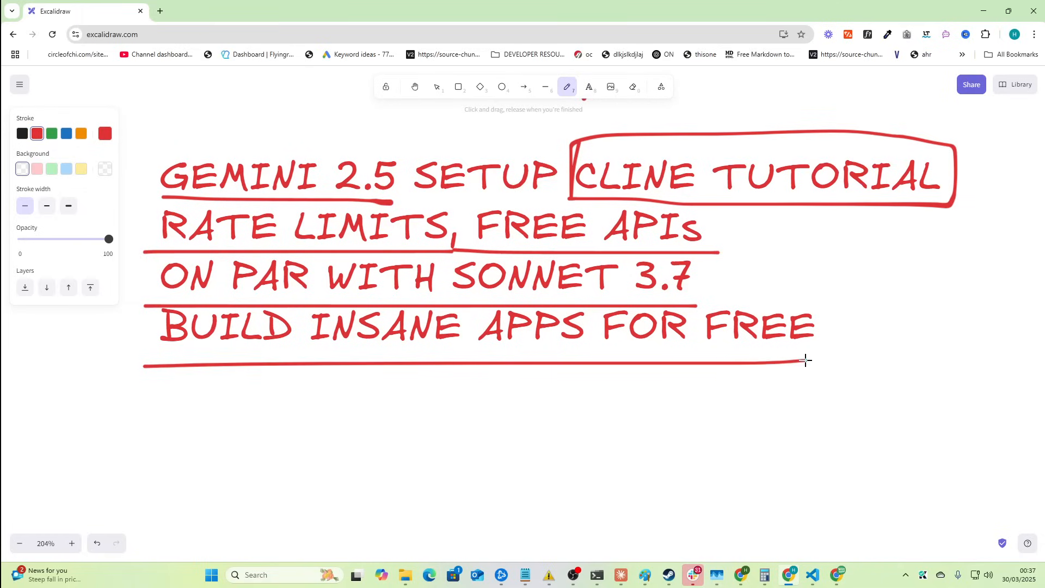
pyautogui.scroll(-3)
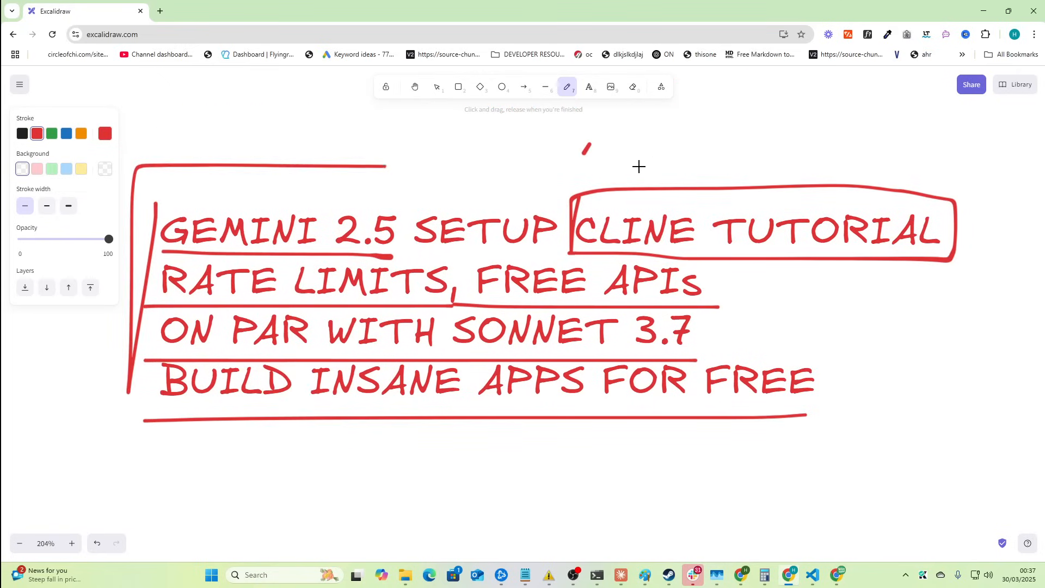
pyautogui.moveTo(639, 167); pyautogui.dragTo(699, 418)
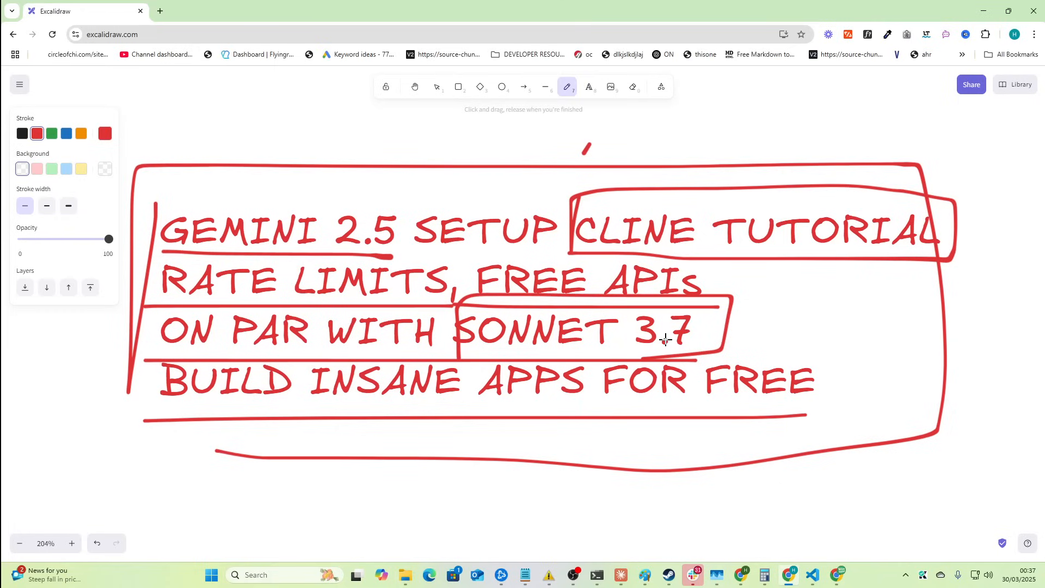
pyautogui.scroll(-3)
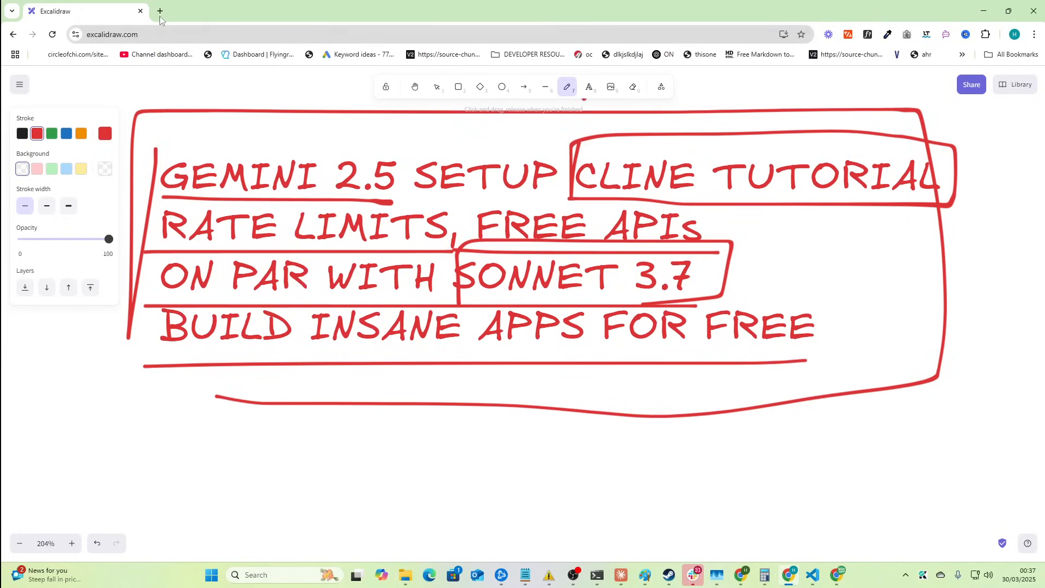
# - Search Google for 'google ai studio' in a new tab and open the Google AI Studio site
pyautogui.click(159, 11)
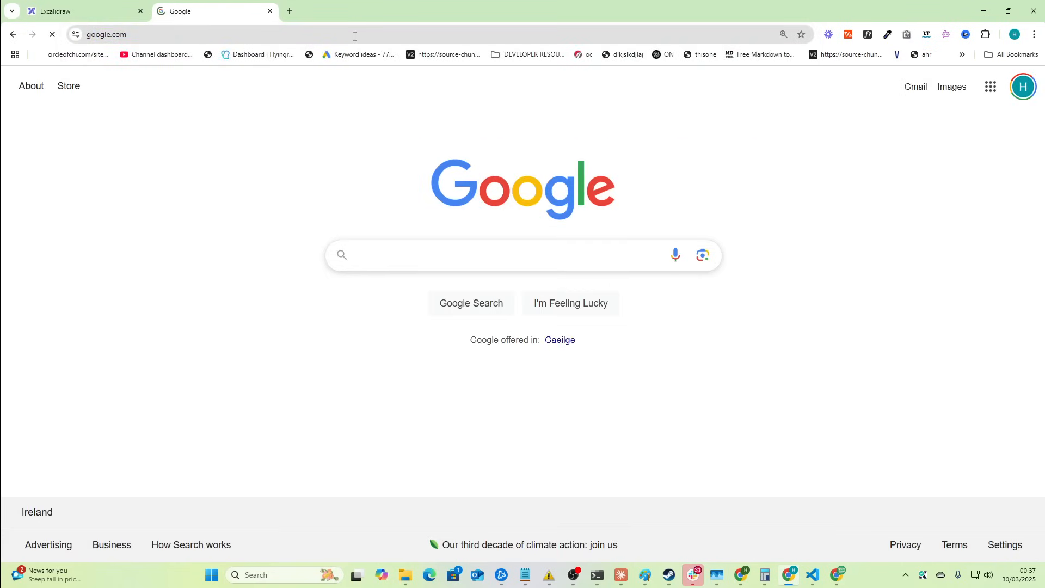
pyautogui.click(52, 34)
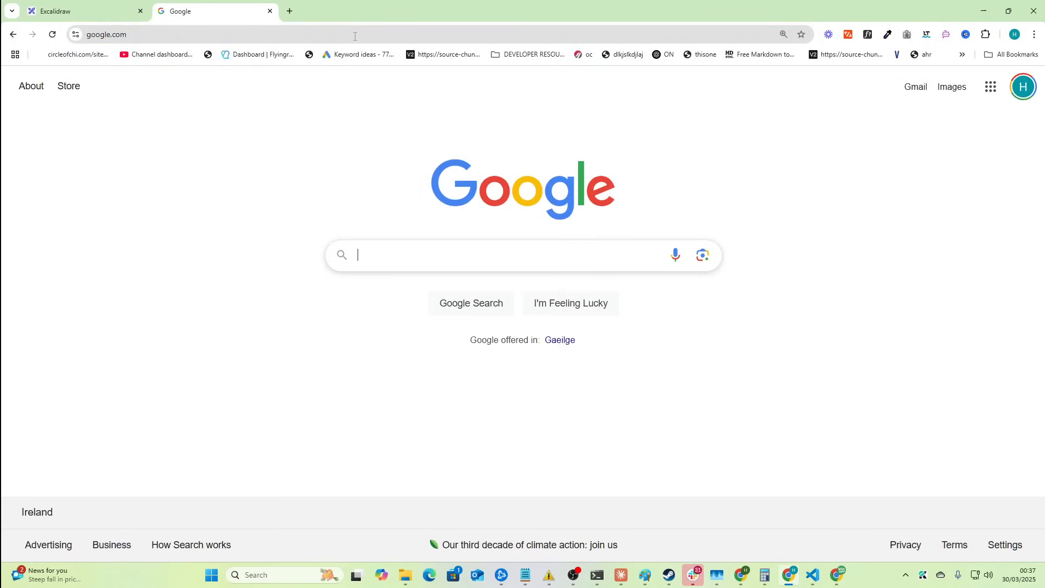
pyautogui.write('google ai stu')
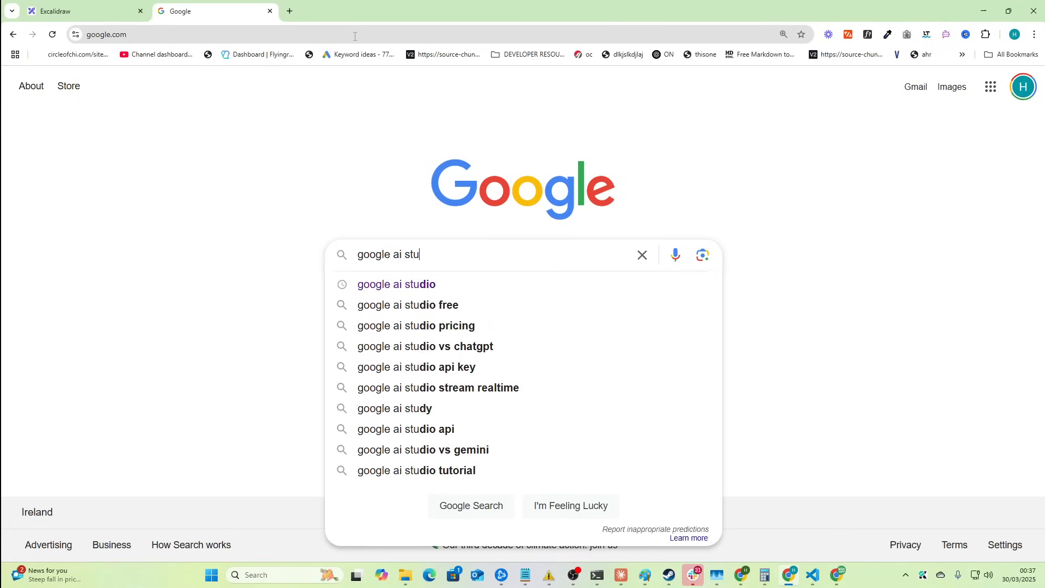
pyautogui.click(396, 284)
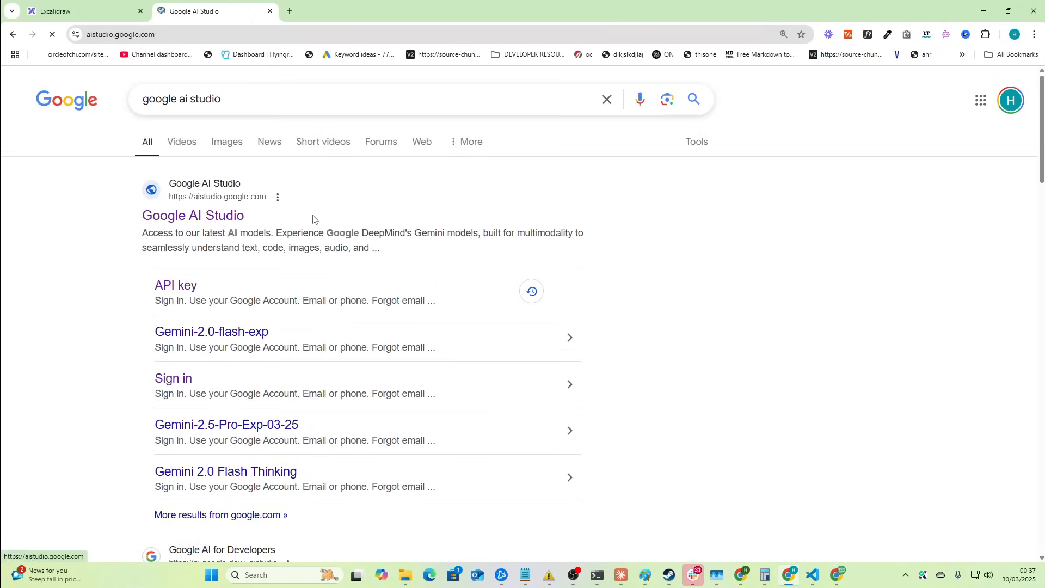
pyautogui.click(193, 216)
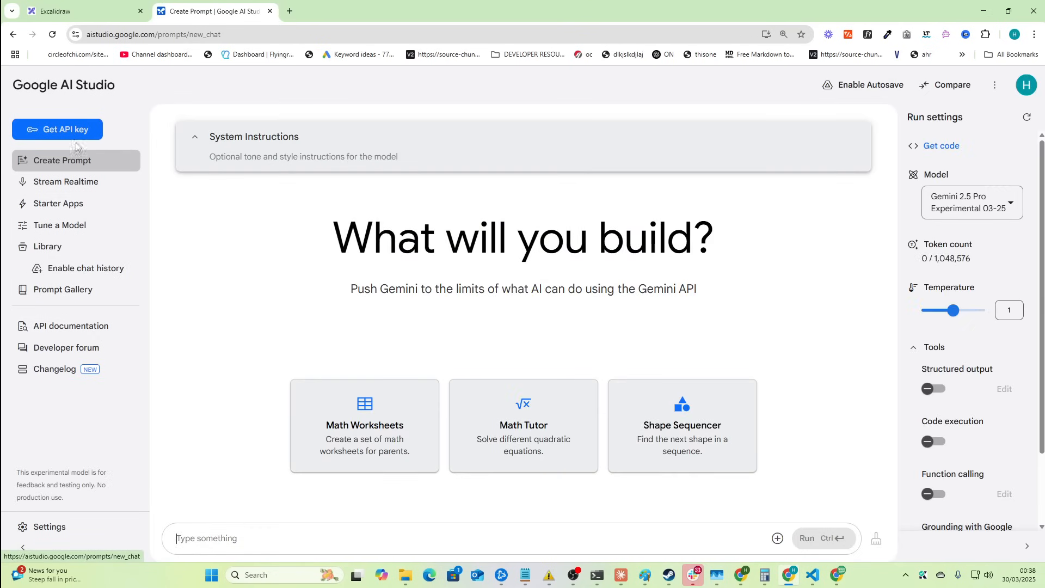
# - Open the Get API key page and scroll down to the existing project keys
pyautogui.click(57, 129)
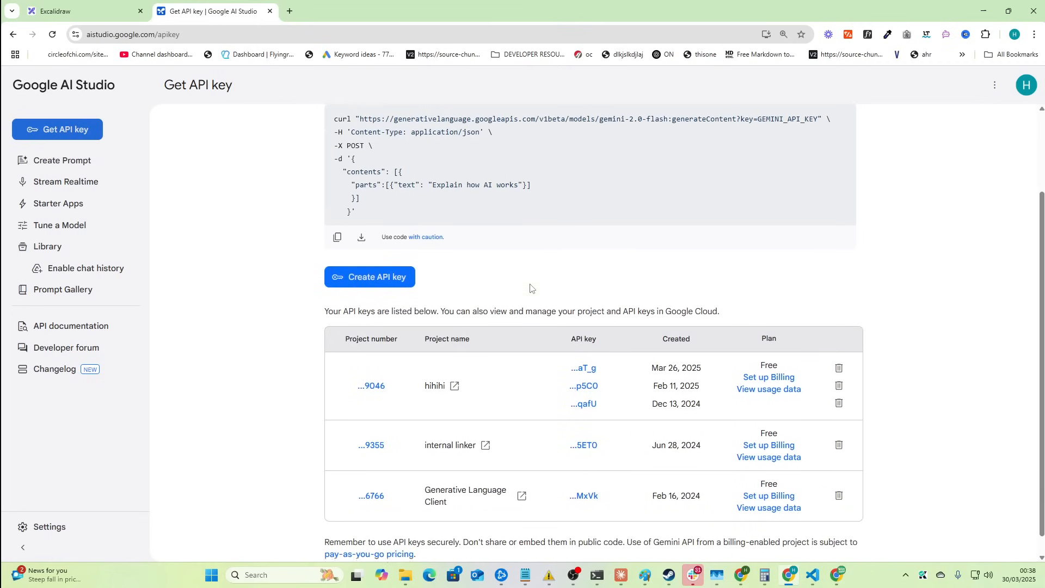
pyautogui.scroll(-3)
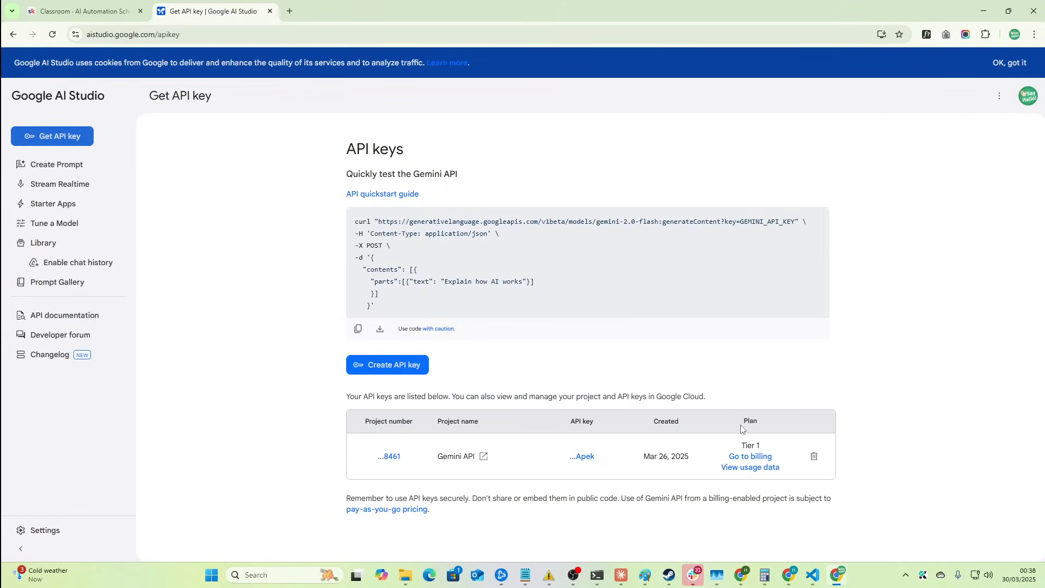
pyautogui.doubleClick(749, 445)
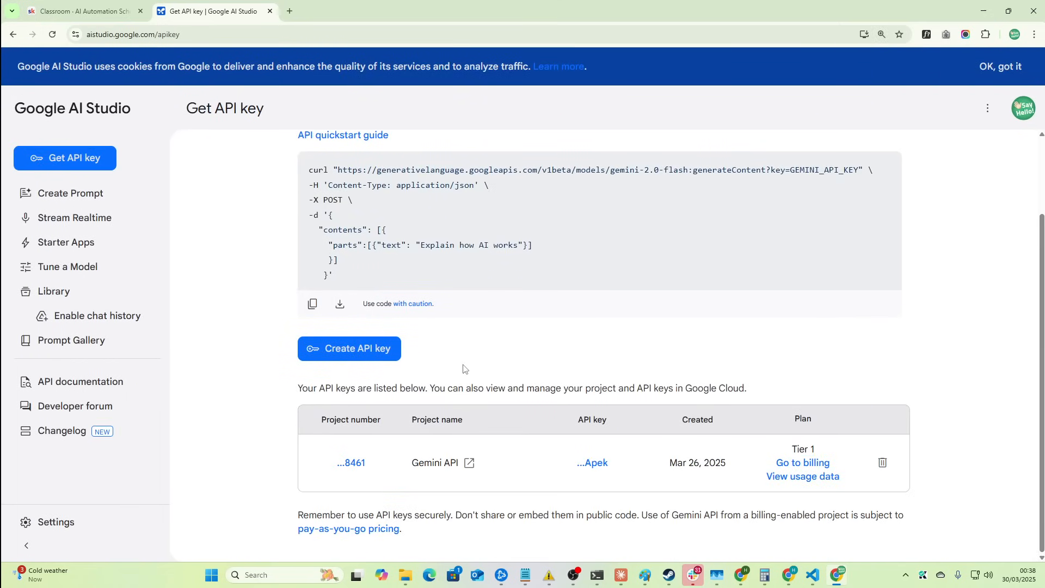
pyautogui.moveTo(534, 457)
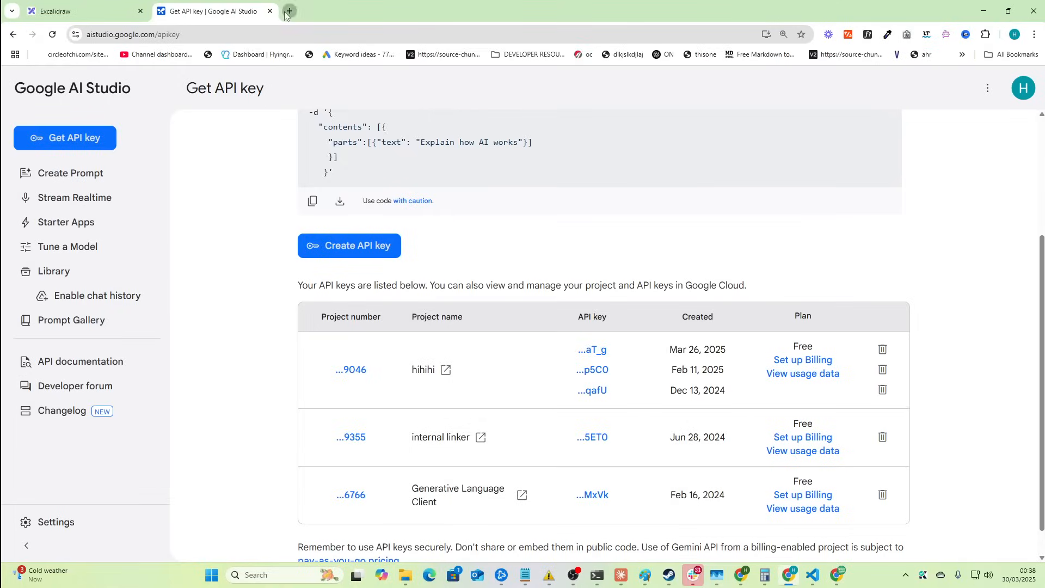
# - Open OpenRouter in a new tab and go to the Gemini Pro 2.5 Experimental (free) page
pyautogui.click(288, 12)
pyautogui.write('openrouter.ai')
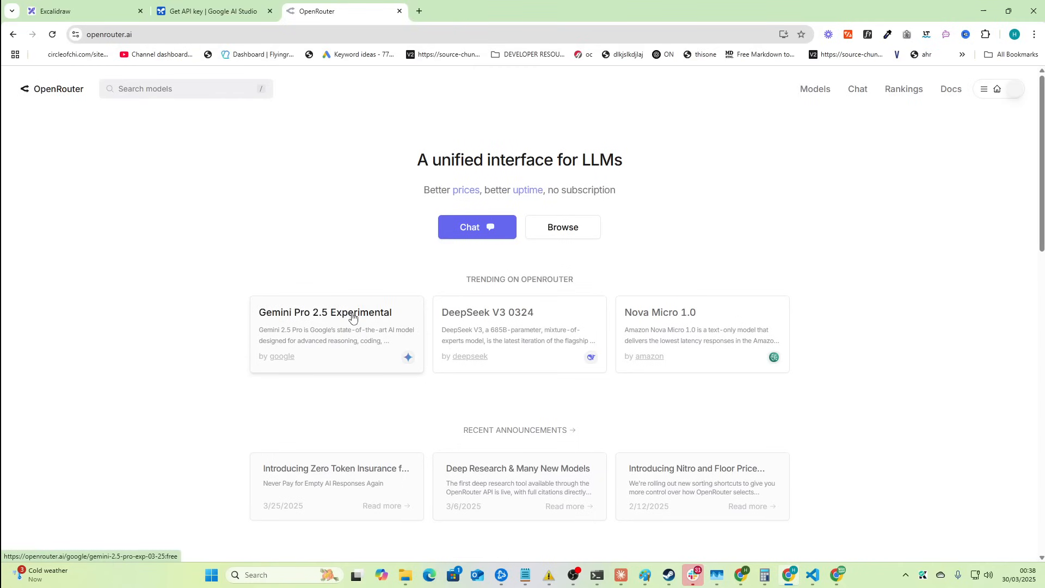
pyautogui.click(324, 311)
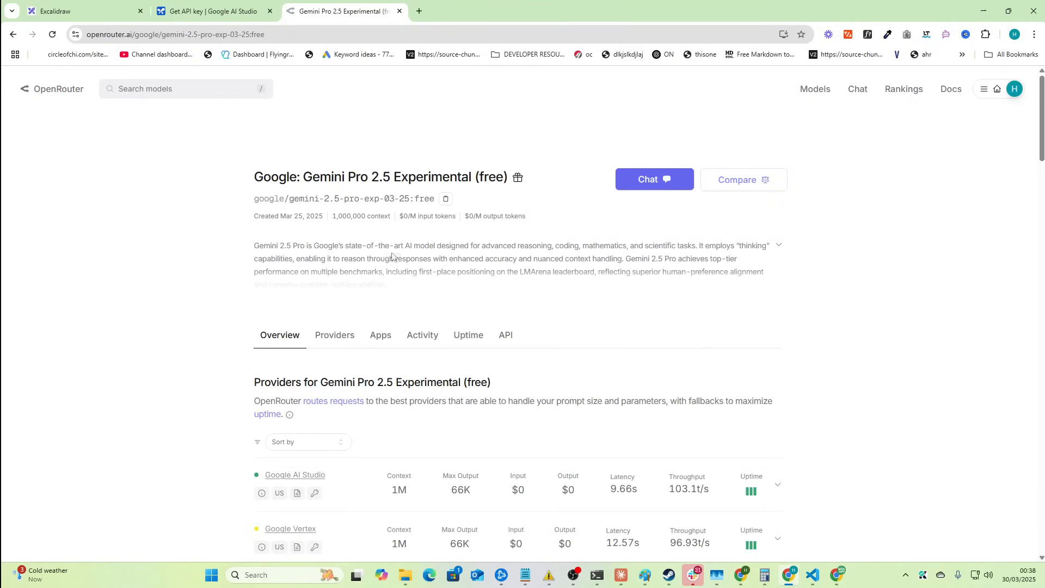
pyautogui.moveTo(550, 244)
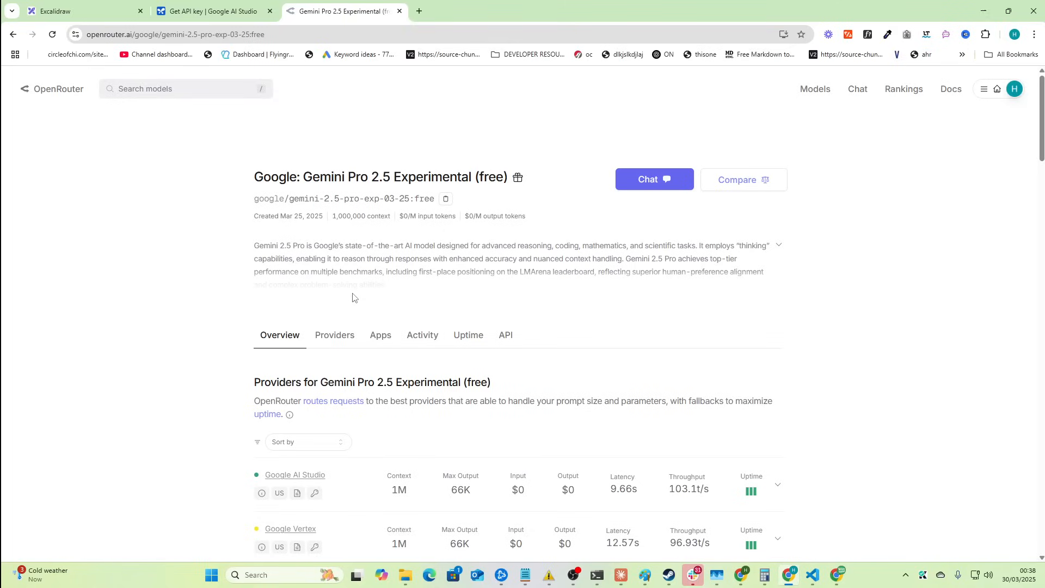
pyautogui.scroll(-3)
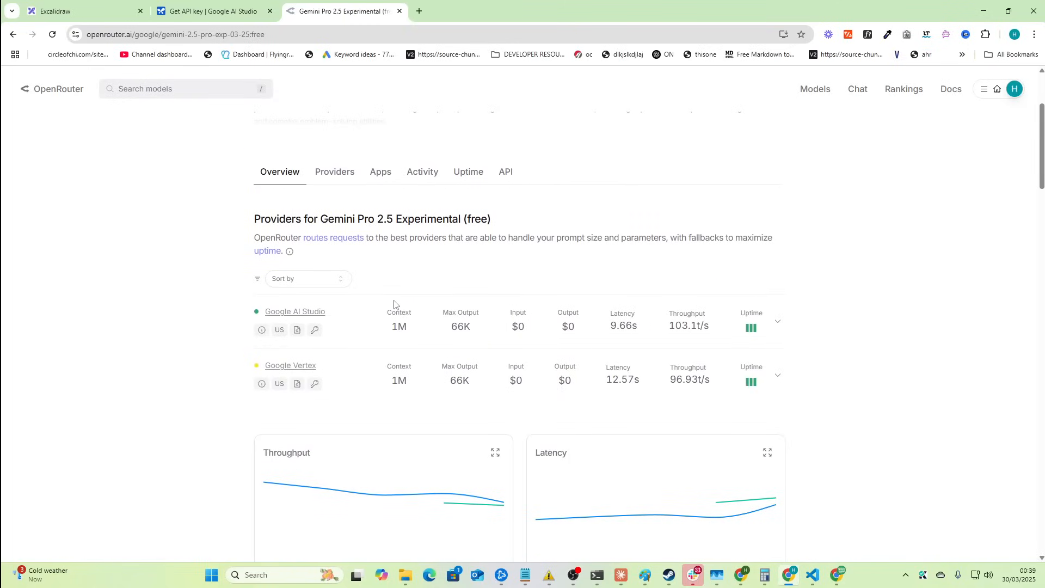
# - Review the model's daily token Activity chart and its Uptime stats
pyautogui.click(422, 172)
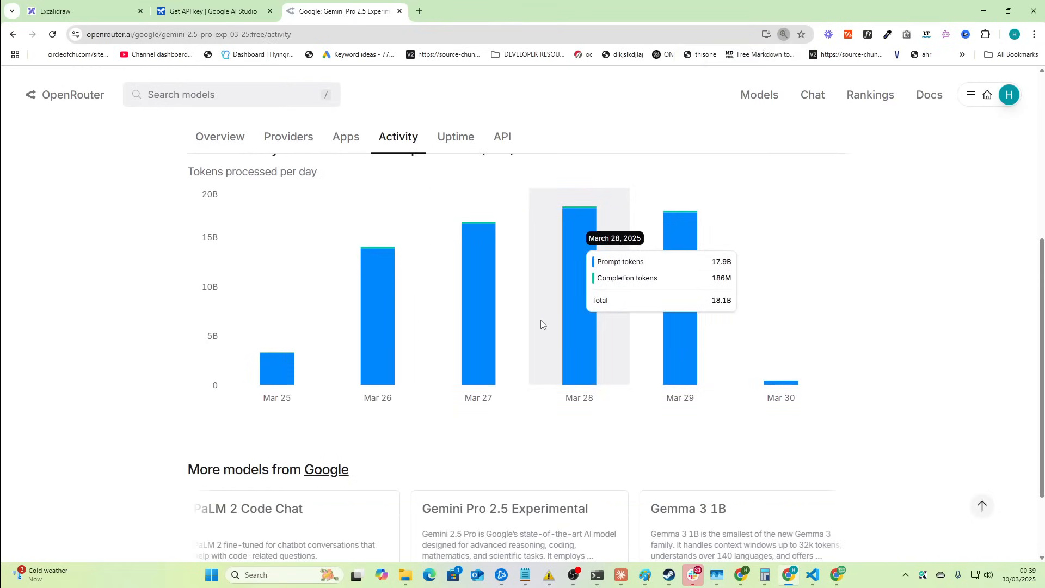
pyautogui.scroll(-3)
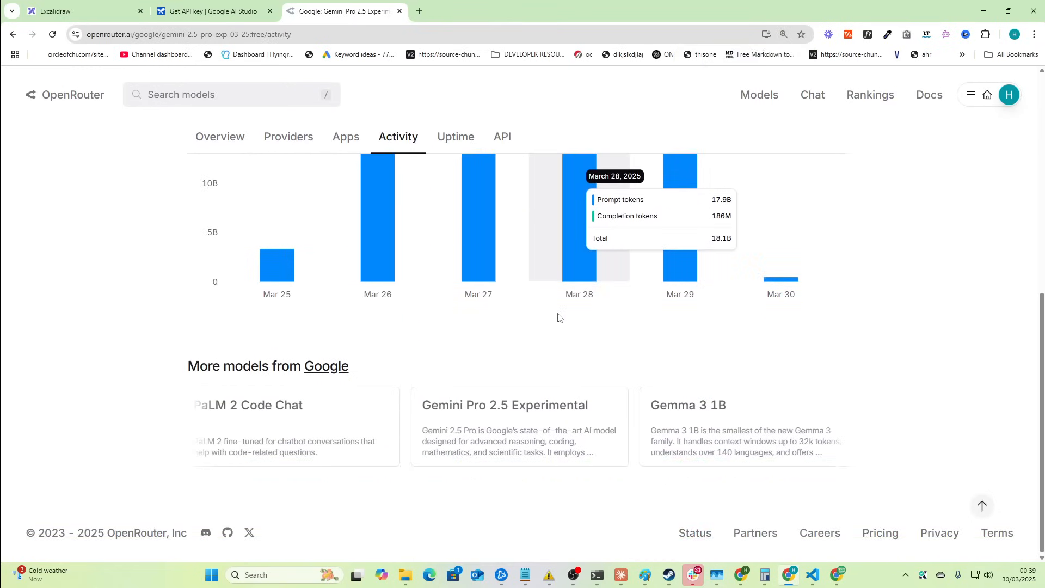
pyautogui.scroll(-3)
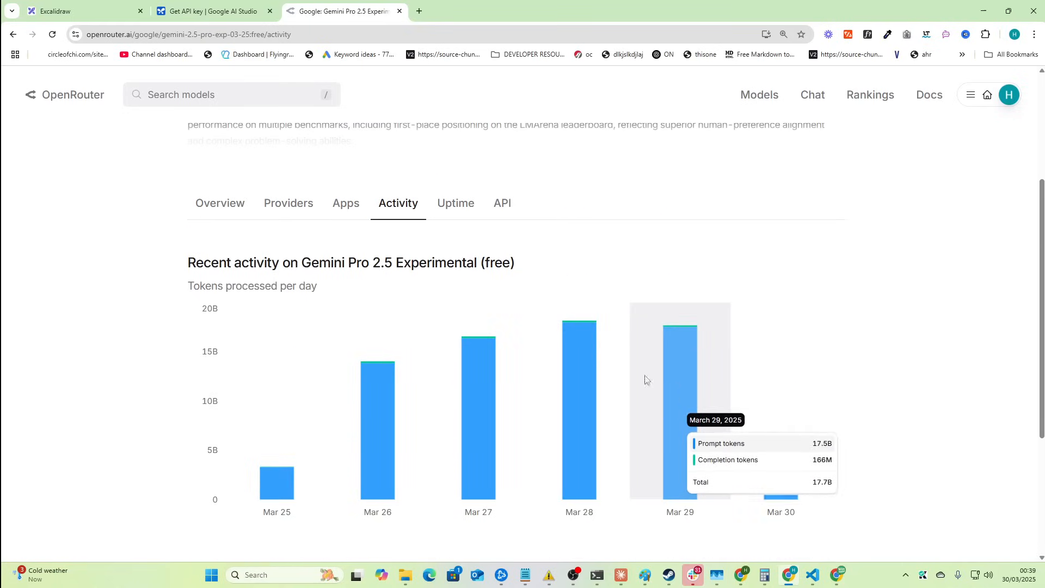
pyautogui.click(455, 203)
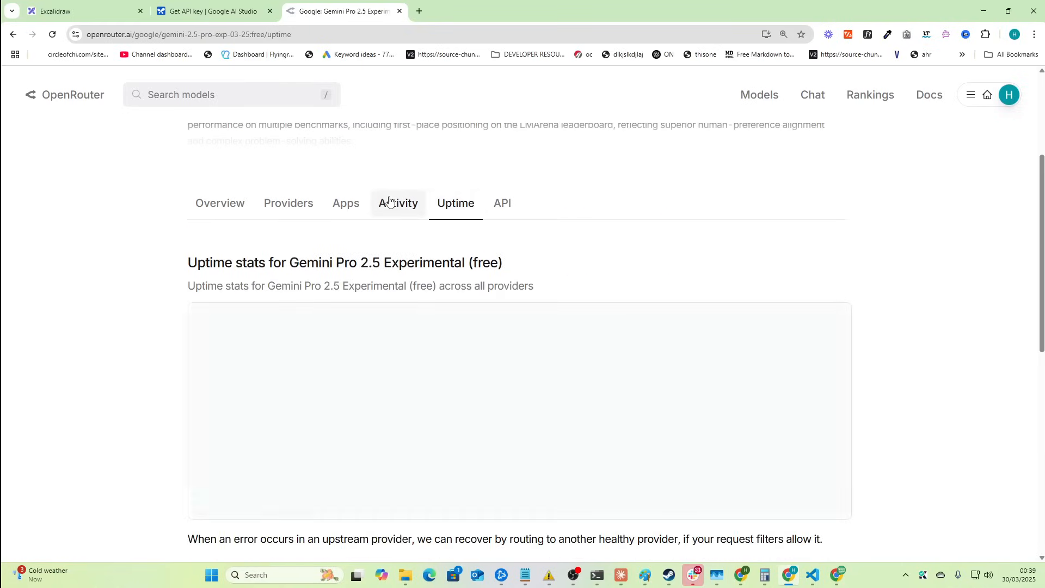
pyautogui.click(397, 203)
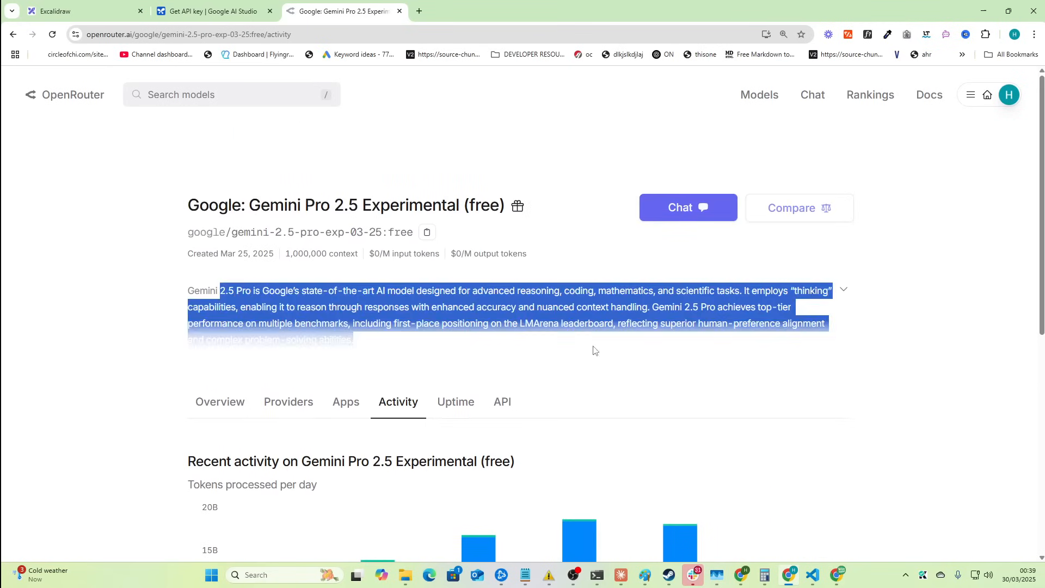
pyautogui.click(623, 377)
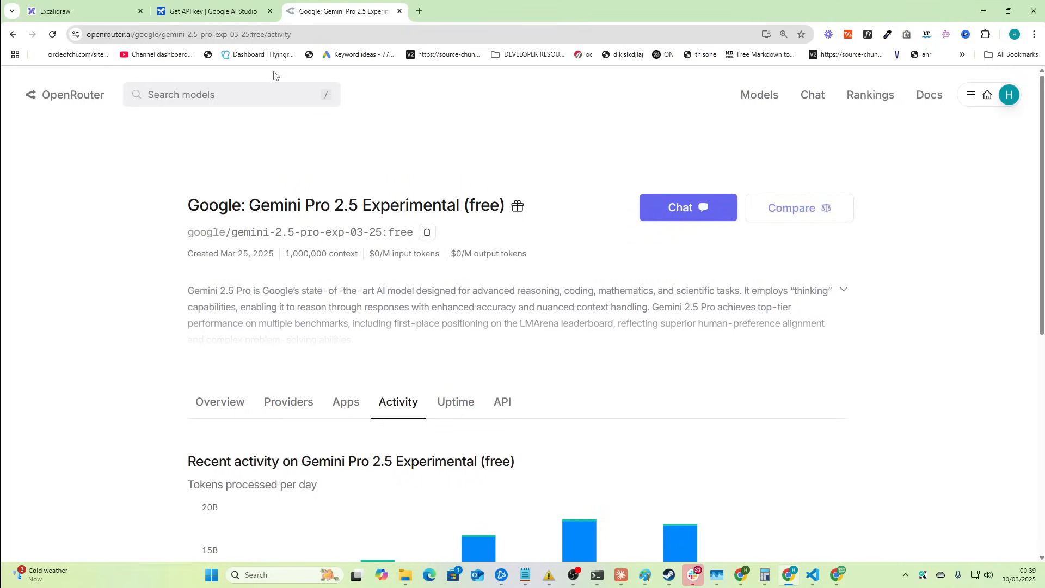
pyautogui.moveTo(435, 318)
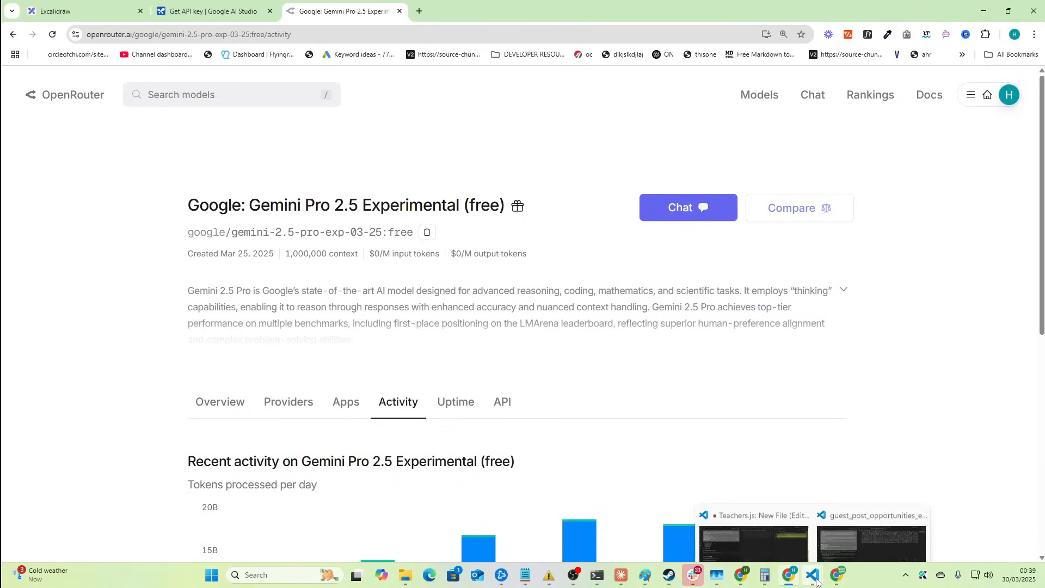
# - Switch back to the Google AI Studio tab showing the Gemini API project key
pyautogui.click(212, 11)
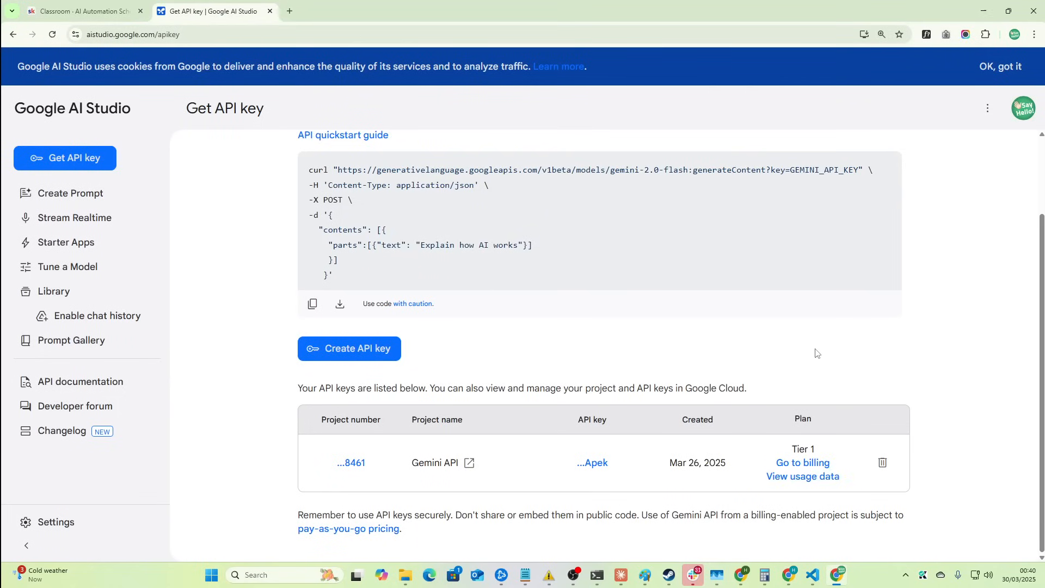
pyautogui.moveTo(783, 425)
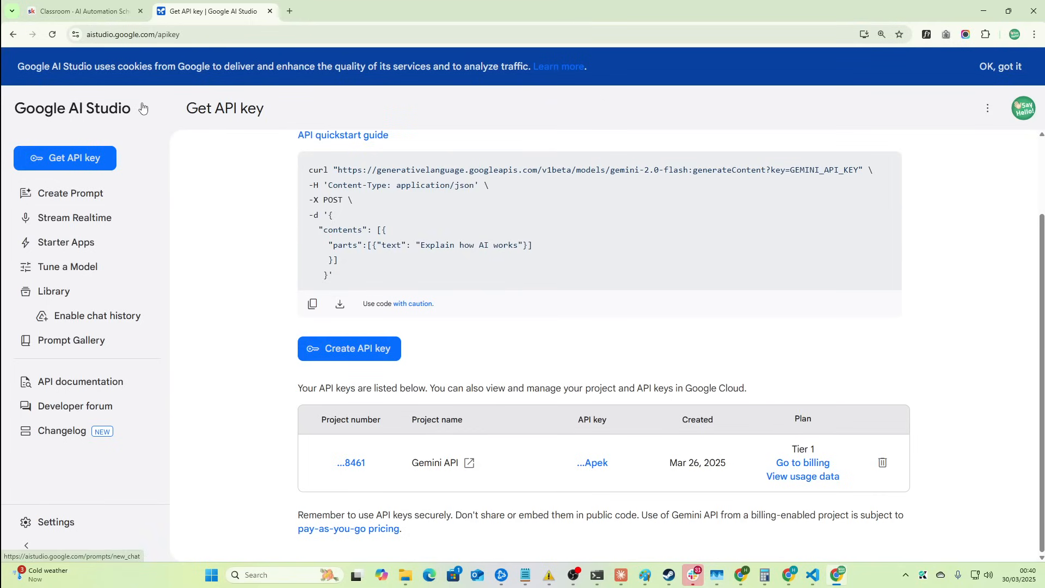
# - Browse Module 1's Readings 4 and 5, then open Reading 1 at its VS Code steps
pyautogui.click(80, 11)
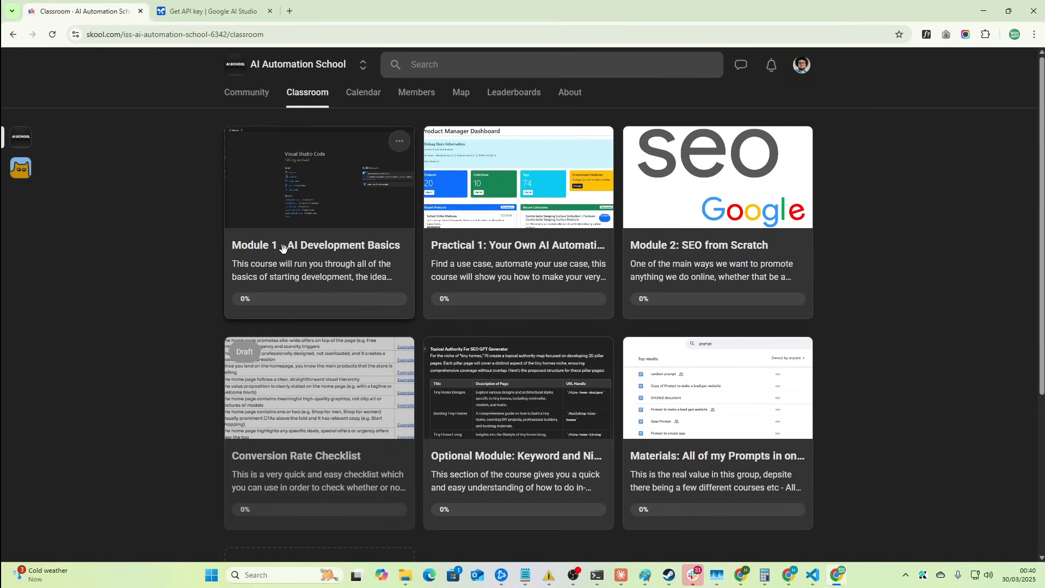
pyautogui.moveTo(361, 278)
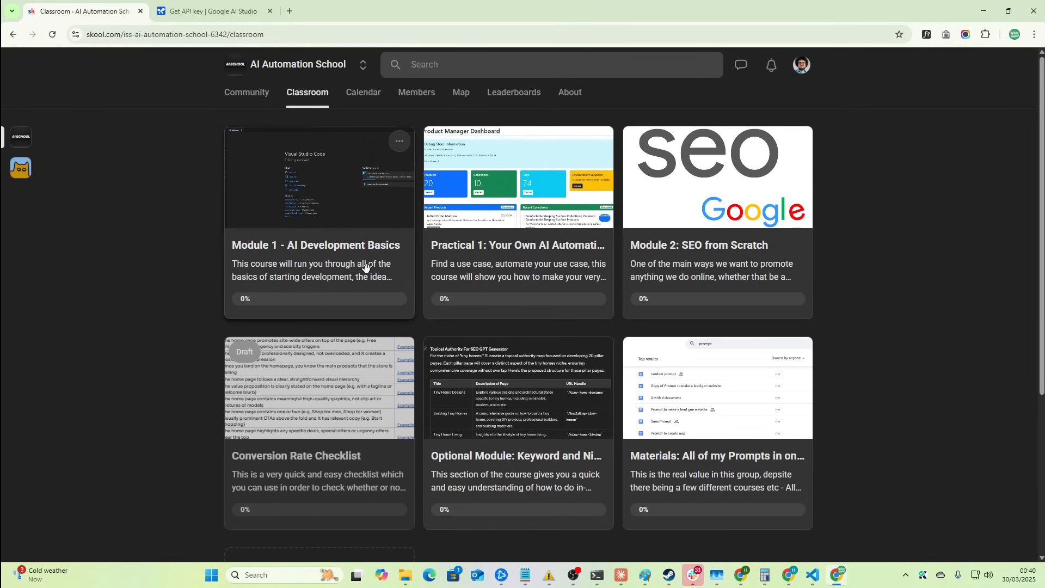
pyautogui.moveTo(363, 246)
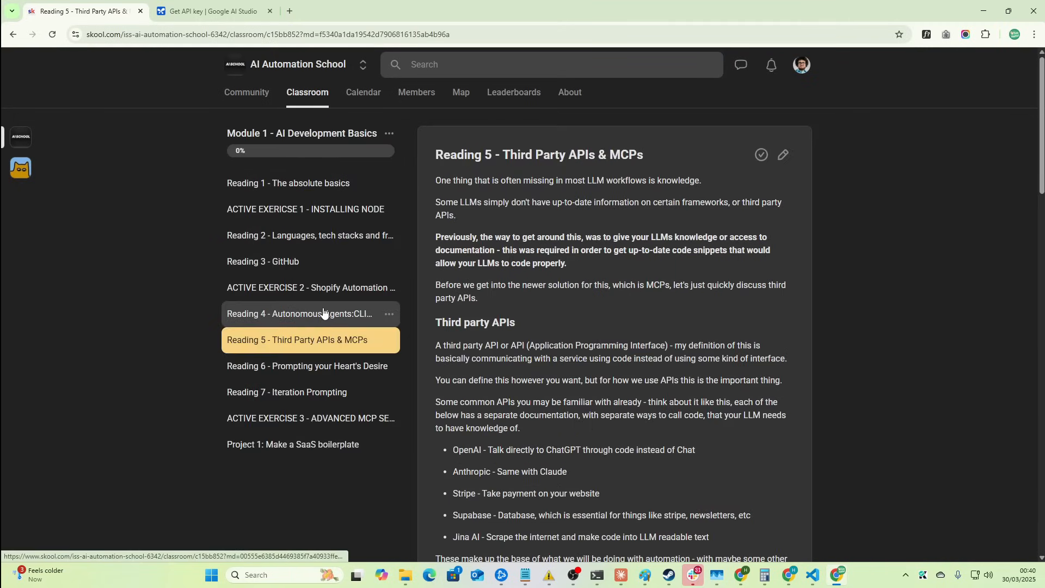
pyautogui.click(299, 313)
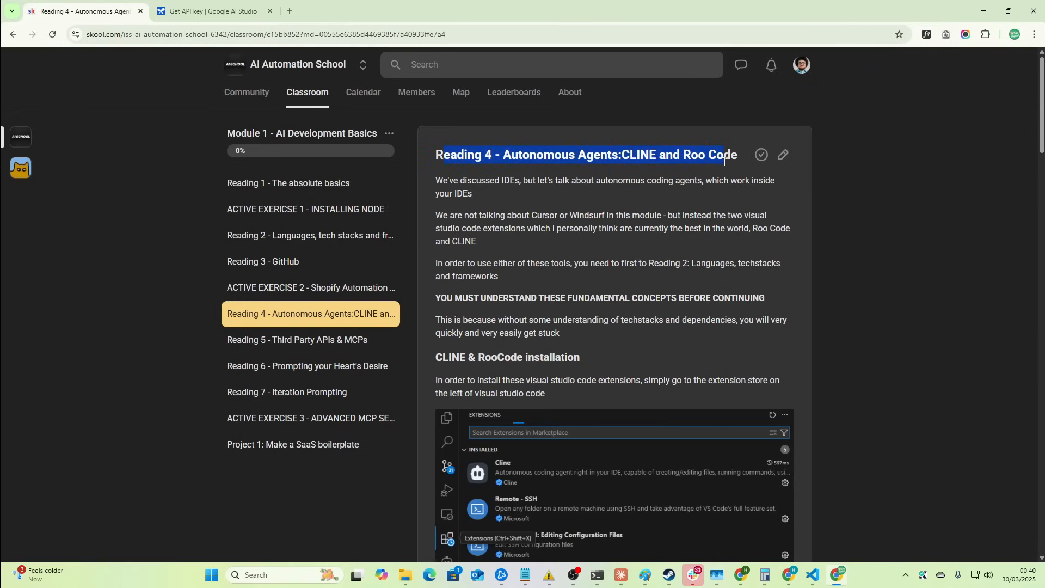
pyautogui.click(297, 339)
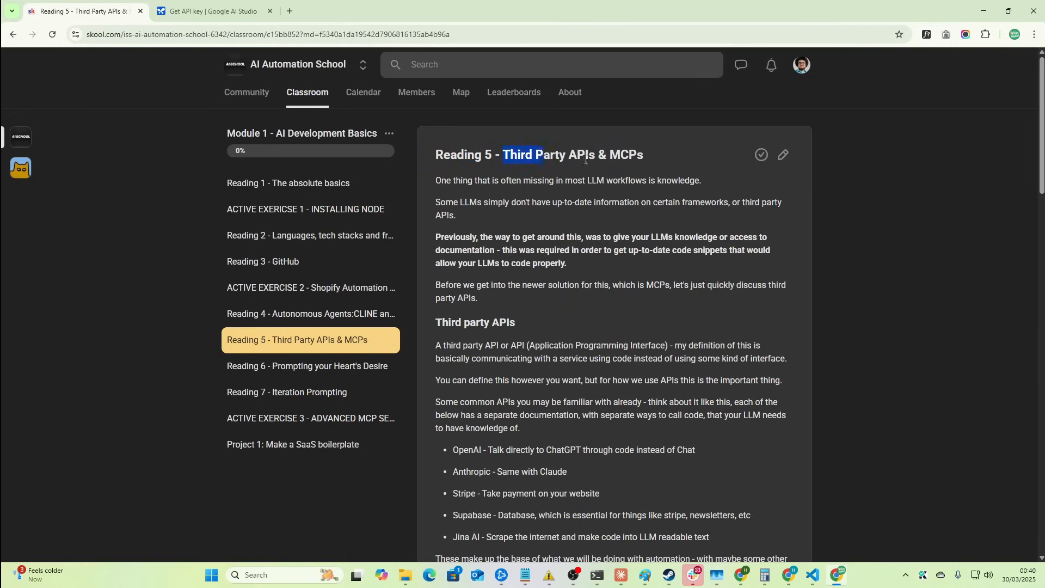
pyautogui.scroll(-3)
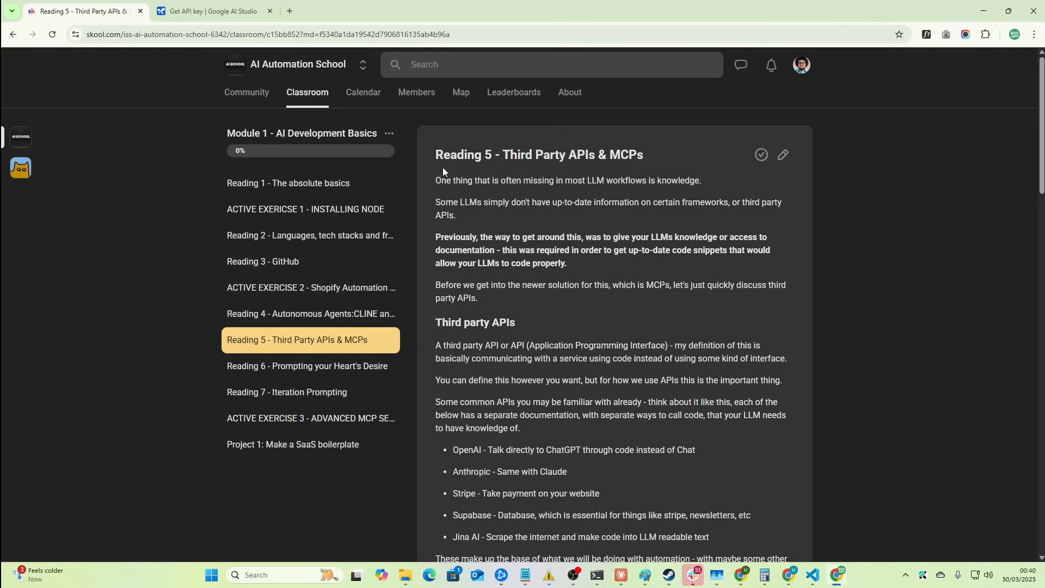
pyautogui.moveTo(337, 352)
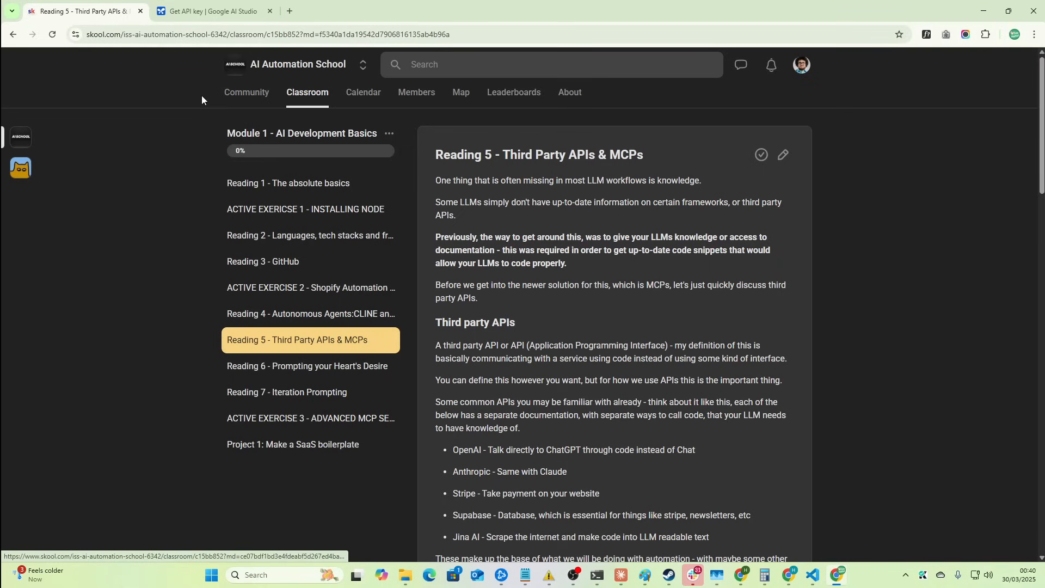
pyautogui.moveTo(436, 154); pyautogui.dragTo(600, 237)
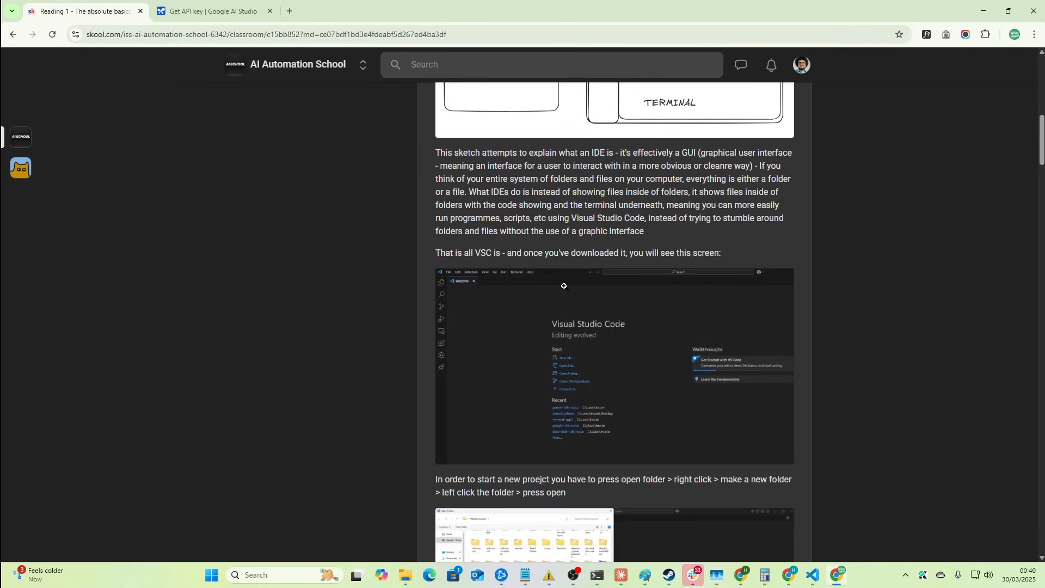
pyautogui.scroll(-3)
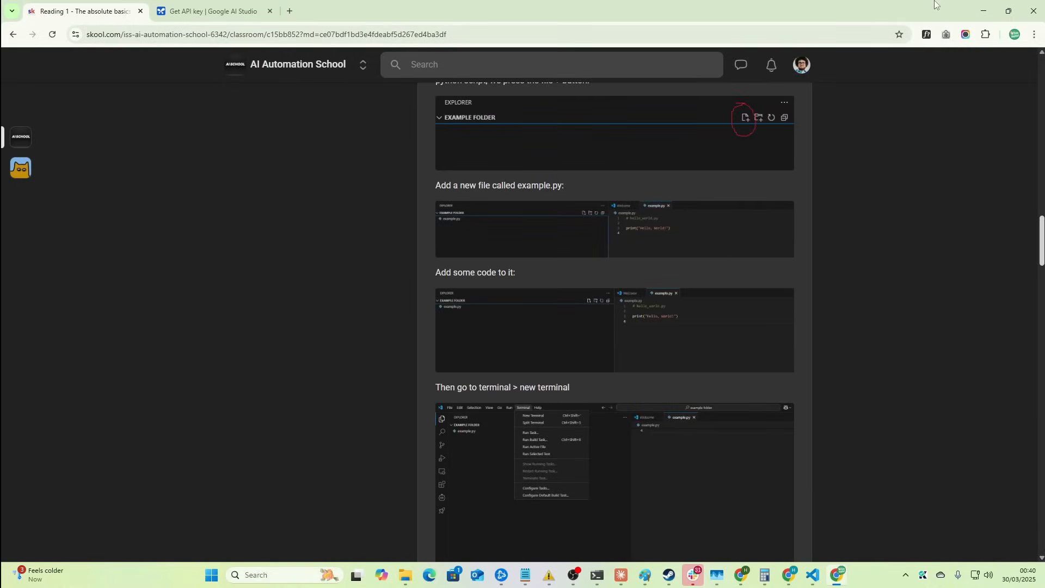
# - Bring VS Code forward and set Cline's API provider to Google Gemini
pyautogui.click(812, 575)
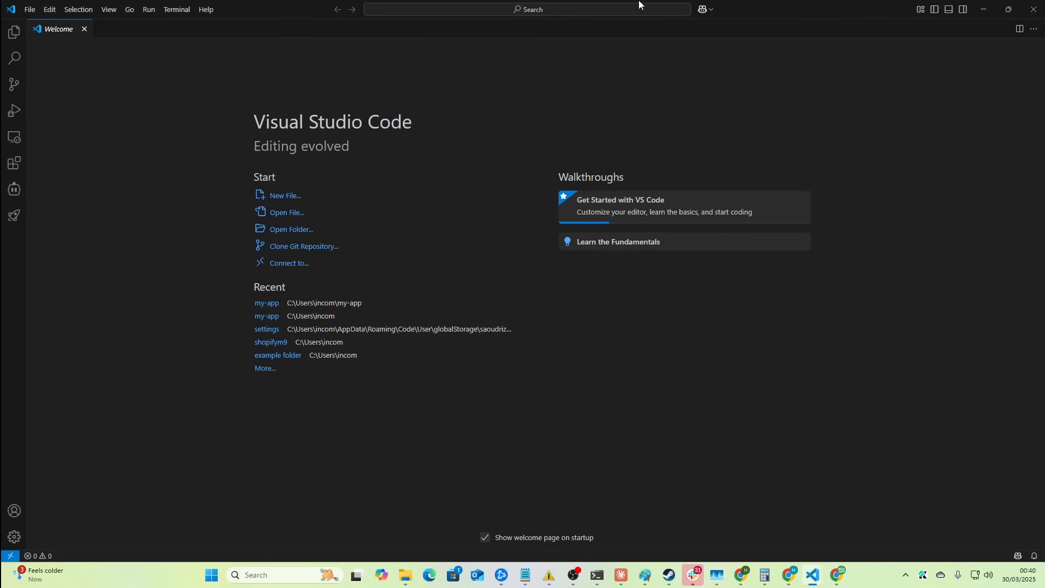
pyautogui.moveTo(14, 188)
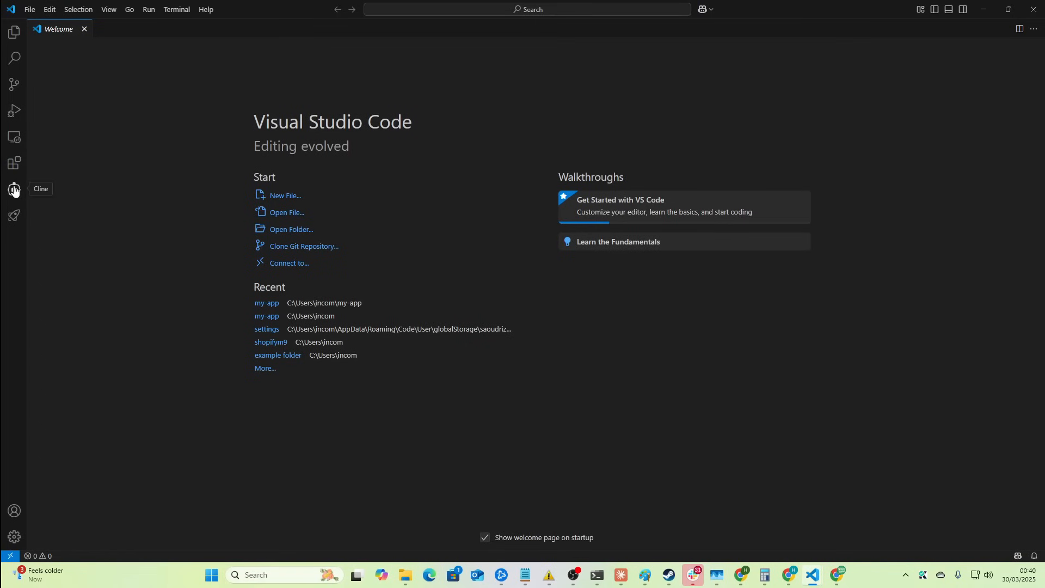
pyautogui.click(14, 188)
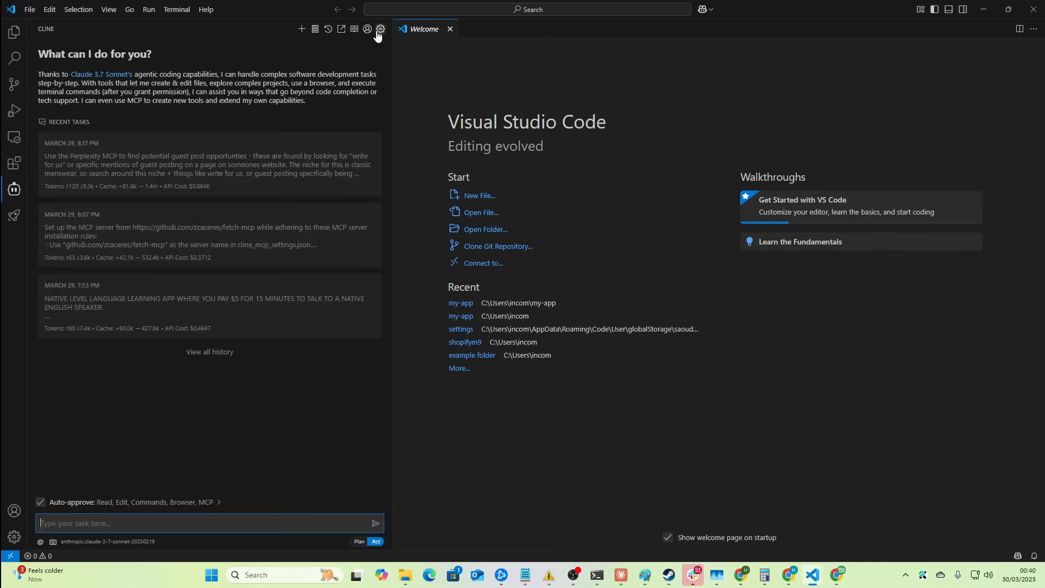
pyautogui.click(380, 28)
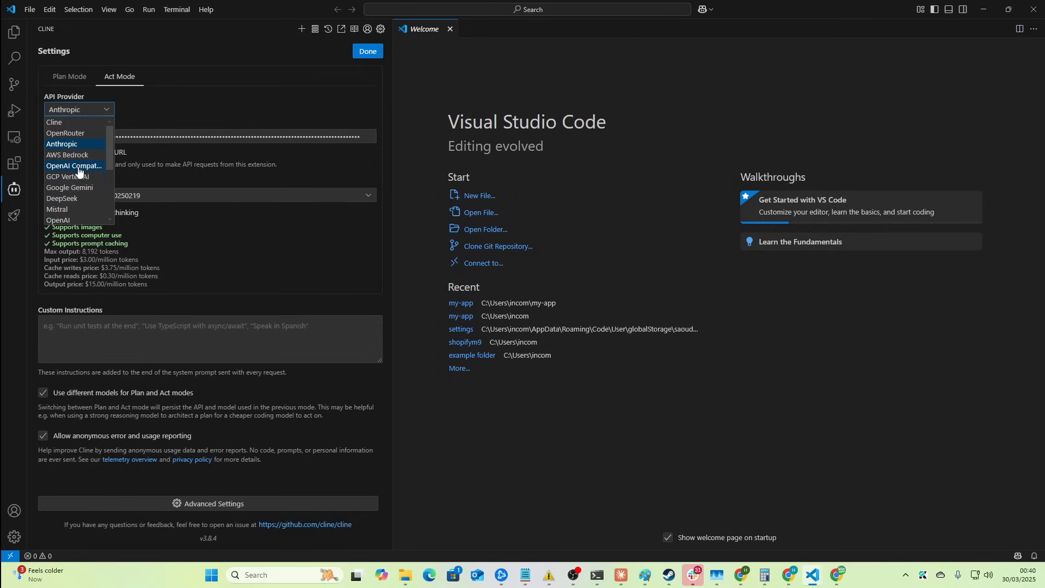
pyautogui.click(69, 188)
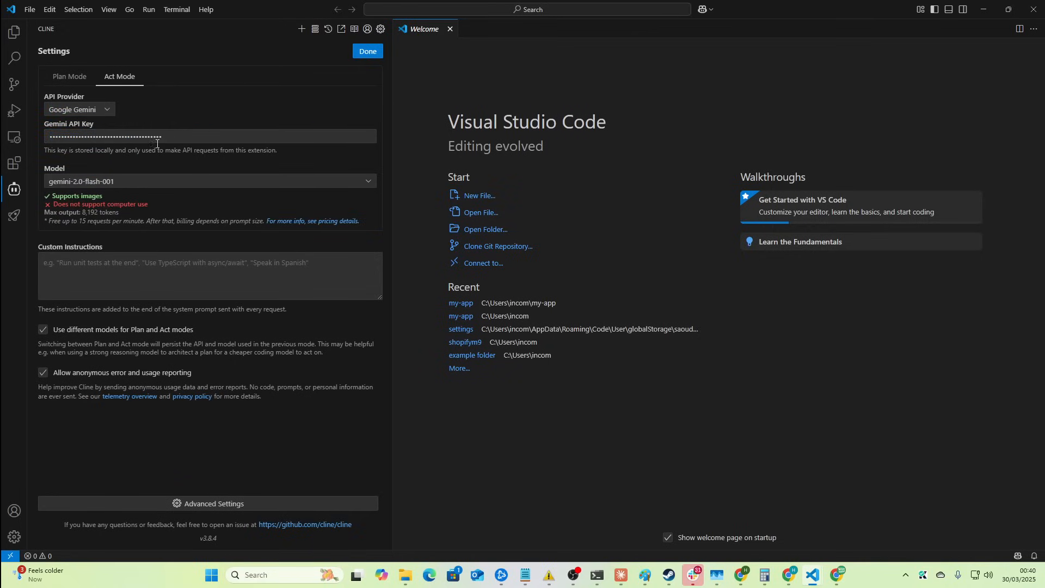
pyautogui.click(208, 181)
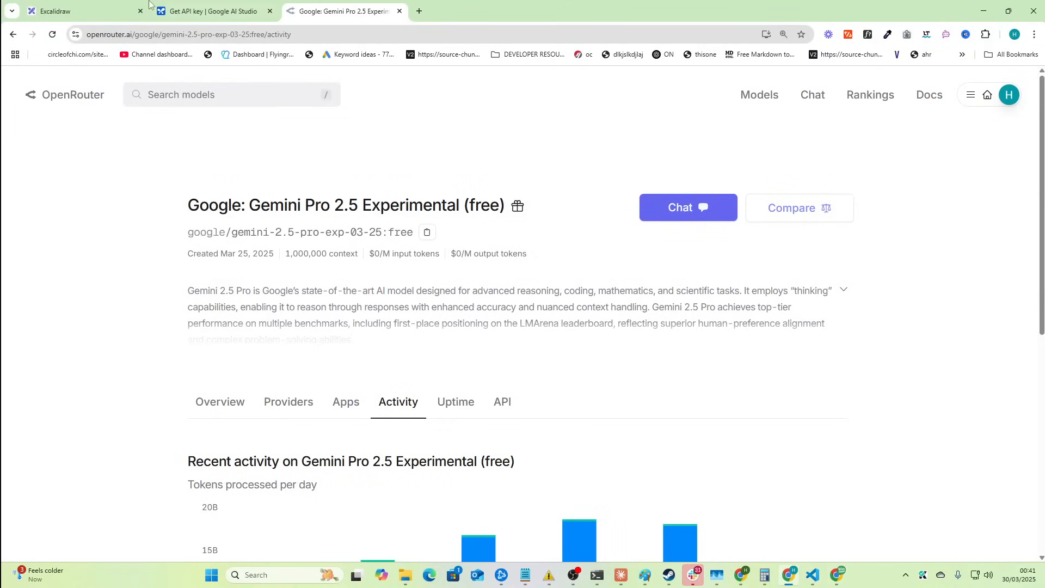
# - Switch to the Excalidraw whiteboard tab
pyautogui.click(80, 11)
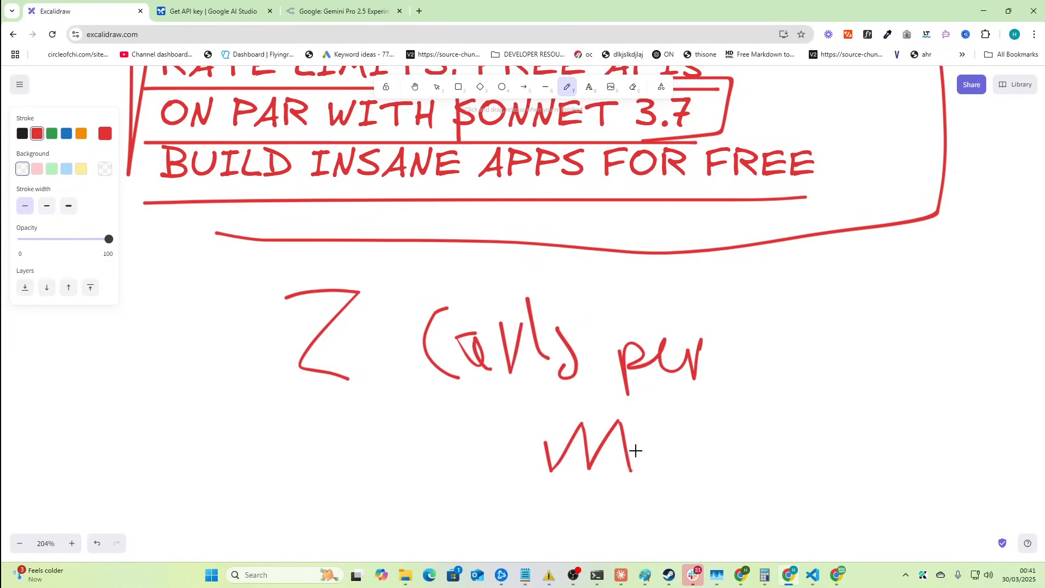
# - Finish writing '2 calls per minute' in red, circle it, and draw a scribbled-out downward arrow
pyautogui.moveTo(620, 454); pyautogui.dragTo(766, 456)
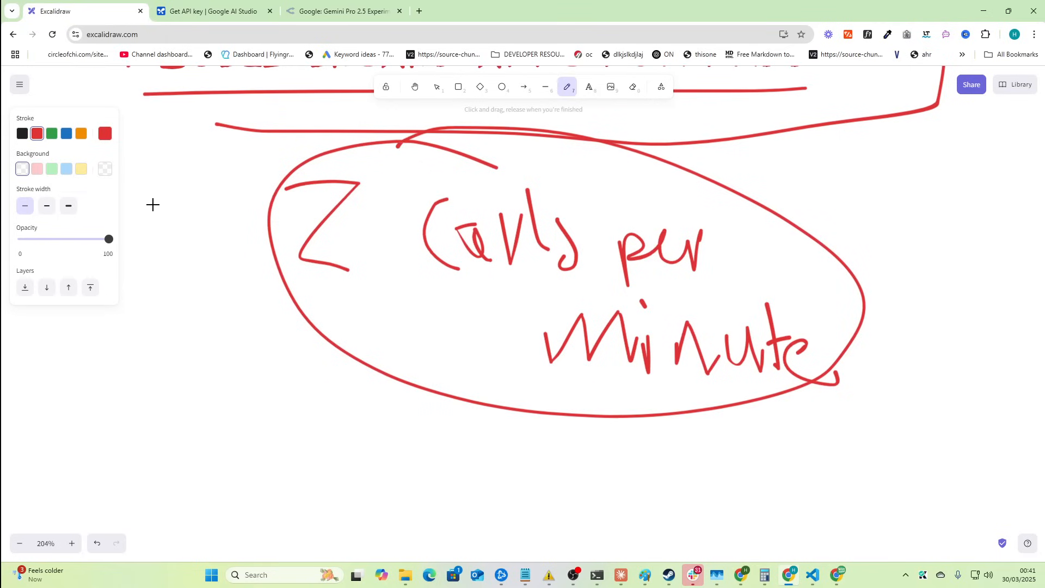
pyautogui.moveTo(176, 149); pyautogui.dragTo(183, 473)
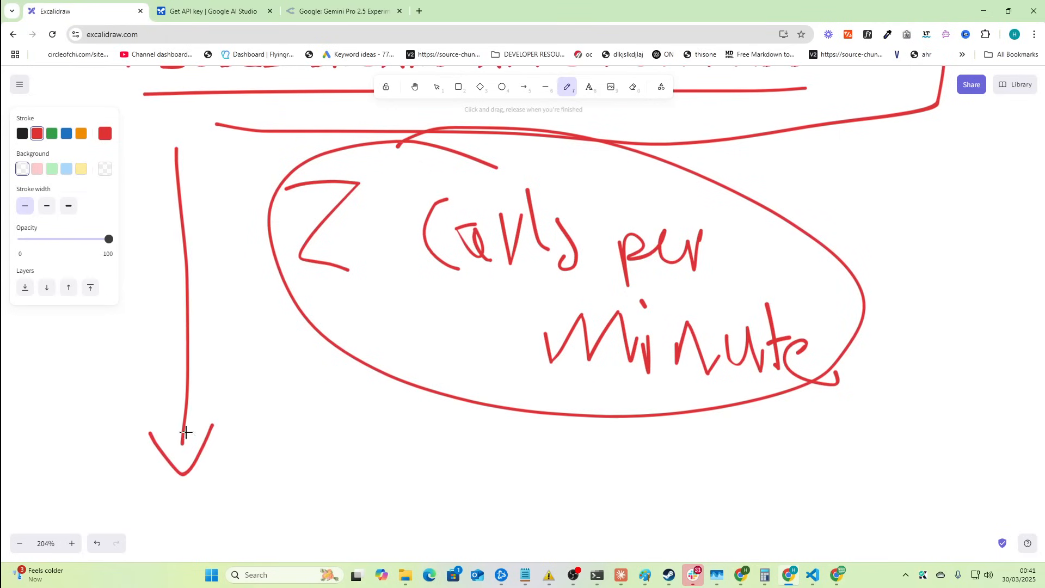
pyautogui.moveTo(139, 430); pyautogui.dragTo(233, 431)
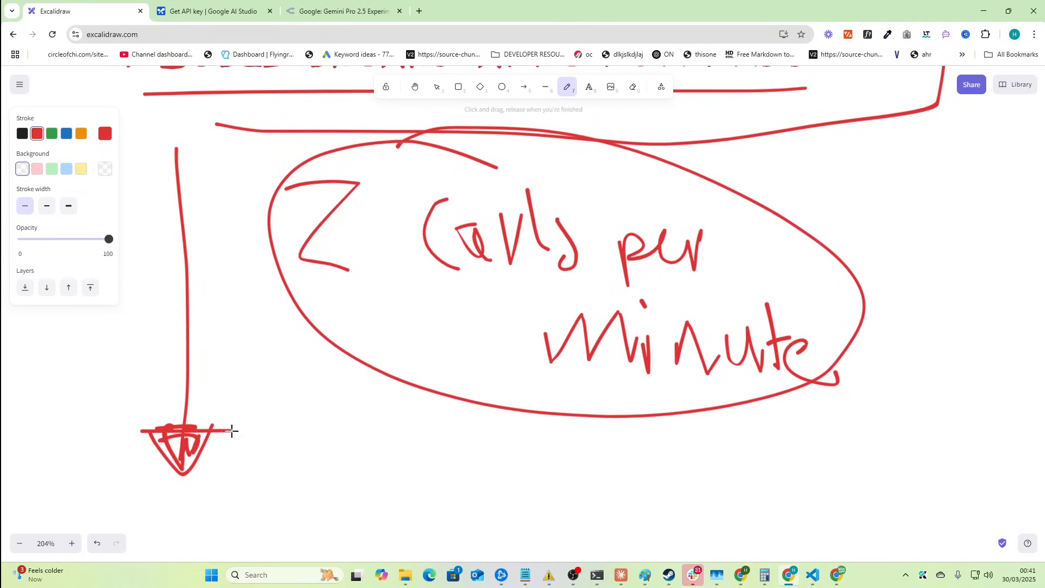
pyautogui.scroll(-3)
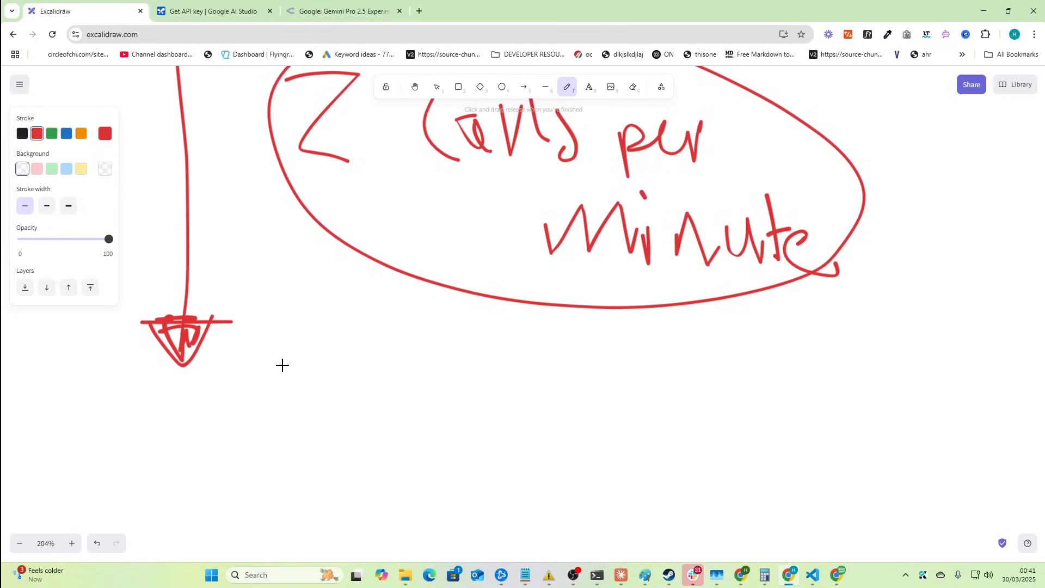
pyautogui.moveTo(280, 327); pyautogui.dragTo(407, 427)
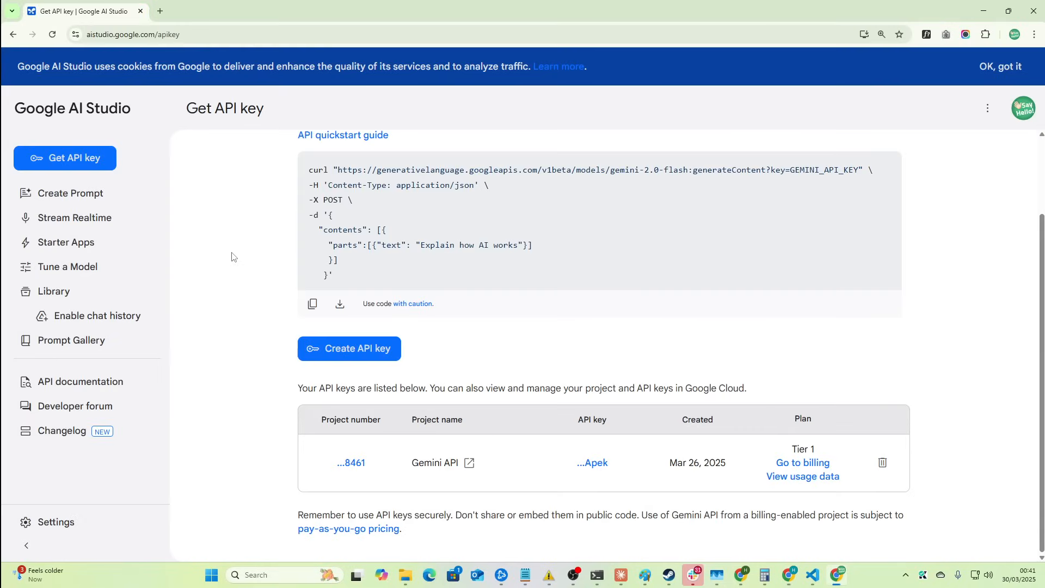
# - Bring VS Code to the front with Cline on gemini-2.5-pro-exp-03-25
pyautogui.click(811, 574)
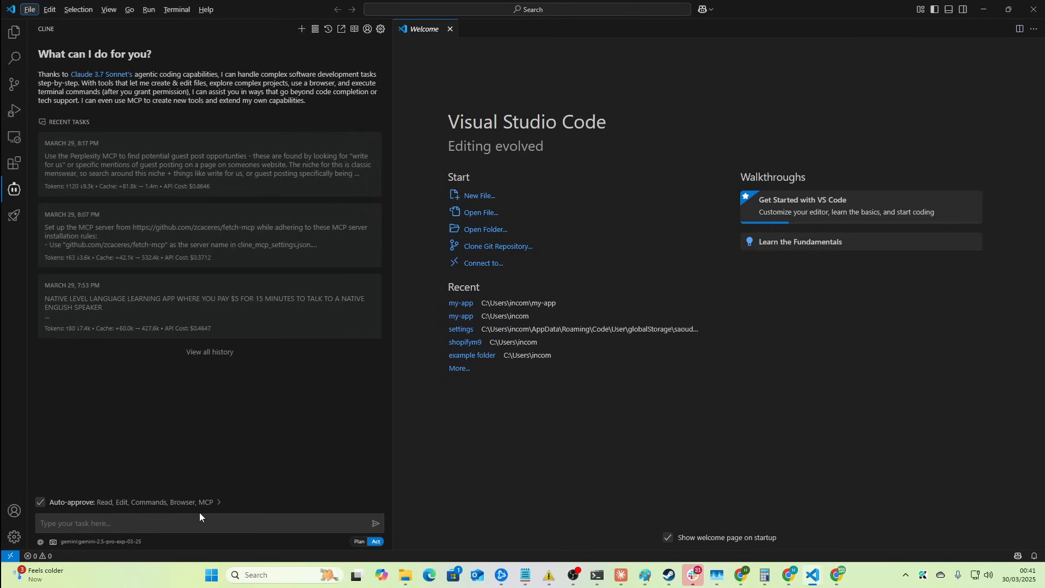
pyautogui.moveTo(221, 437)
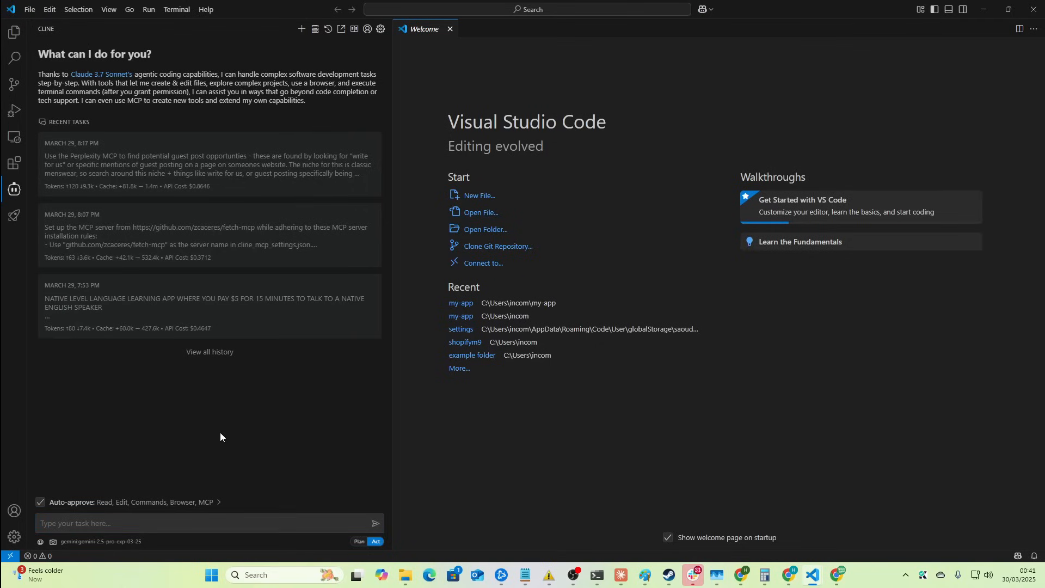
pyautogui.moveTo(237, 237)
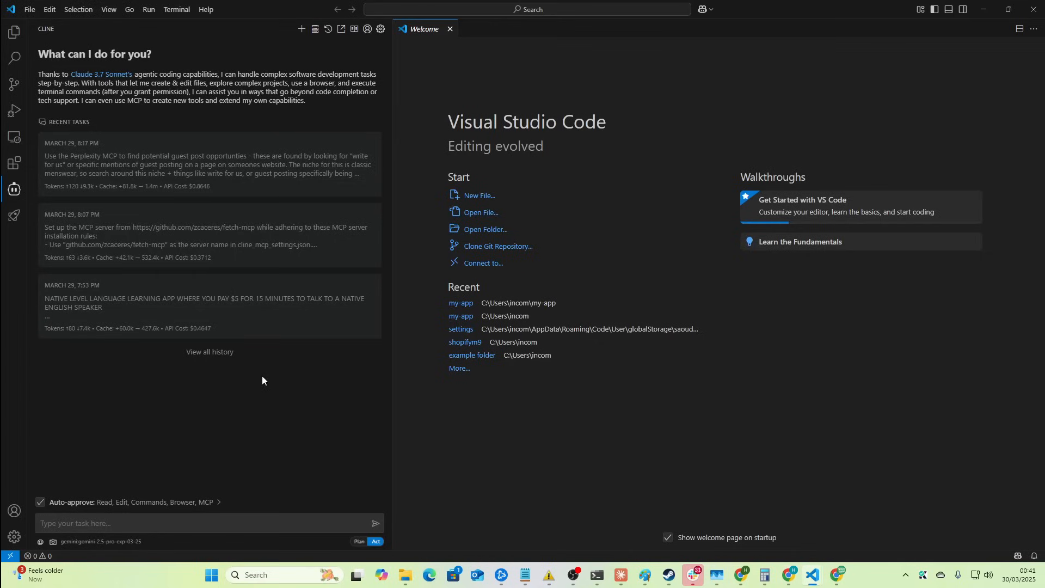
pyautogui.moveTo(422, 5)
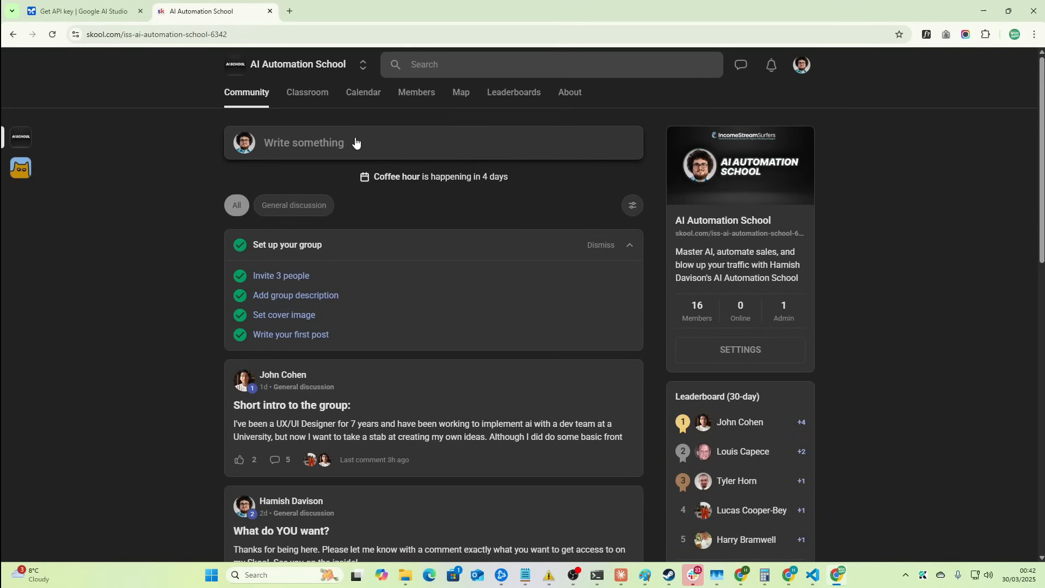
# - Open Classroom and scroll through the 'Prompt to Create a Directory With DataforSEO' lesson
pyautogui.click(307, 93)
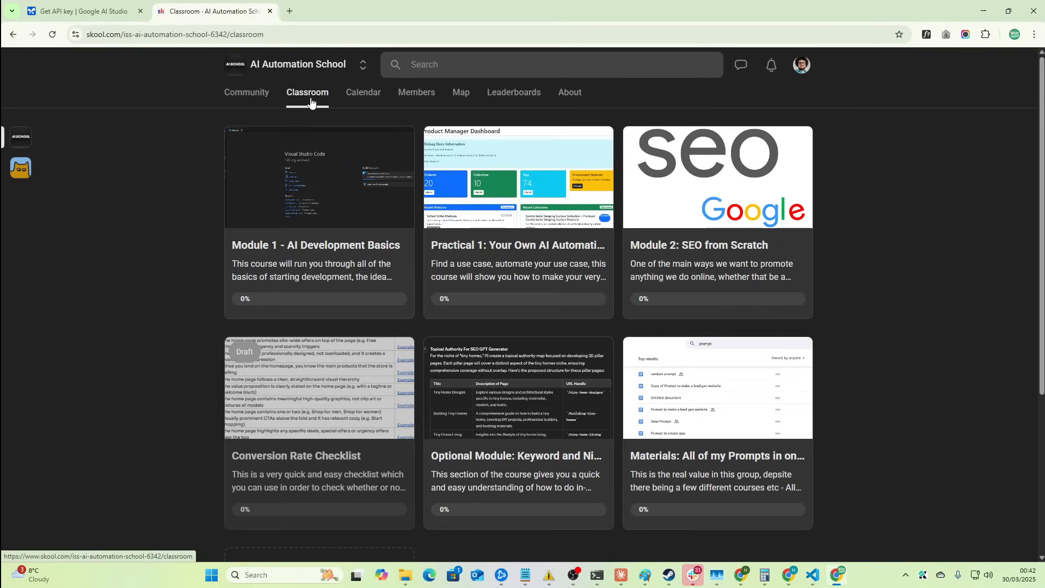
pyautogui.moveTo(336, 410)
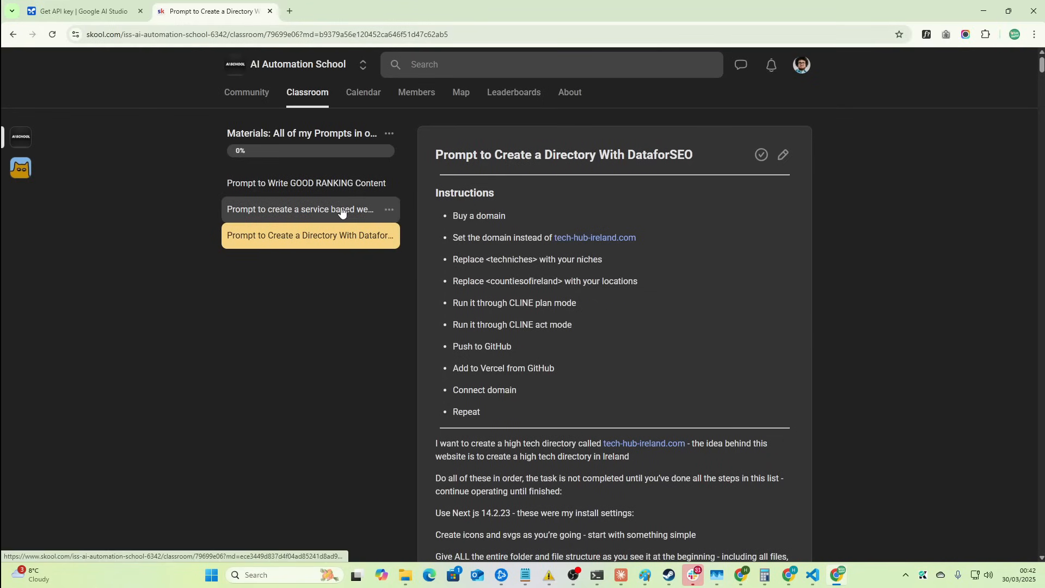
pyautogui.scroll(-3)
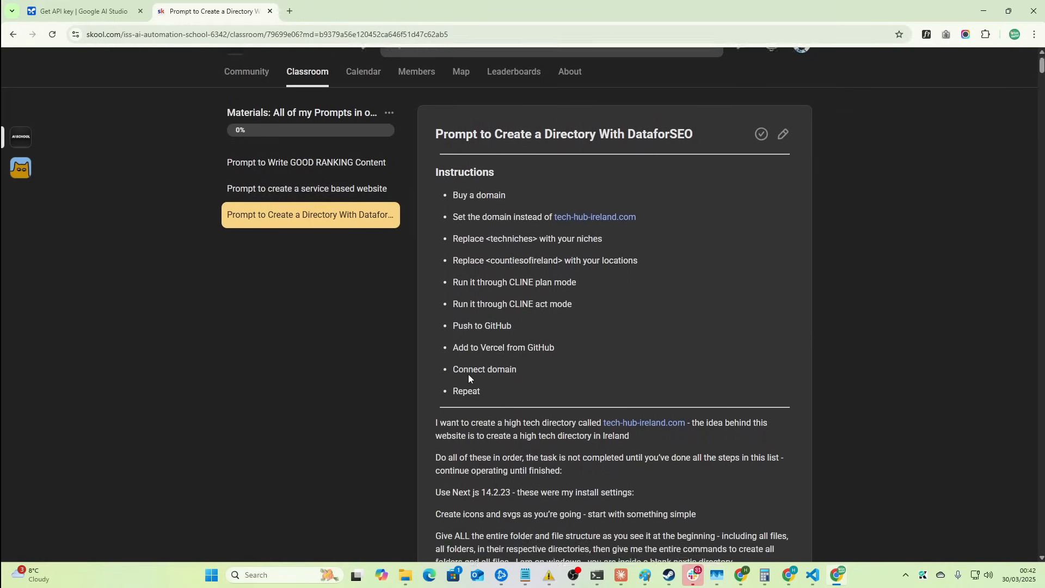
pyautogui.scroll(-3)
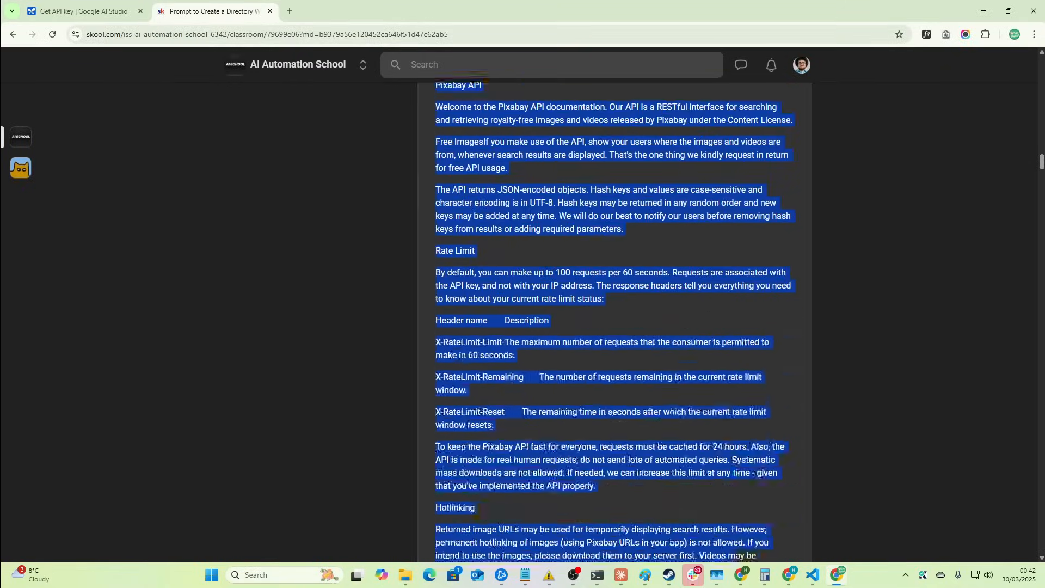
pyautogui.scroll(-3)
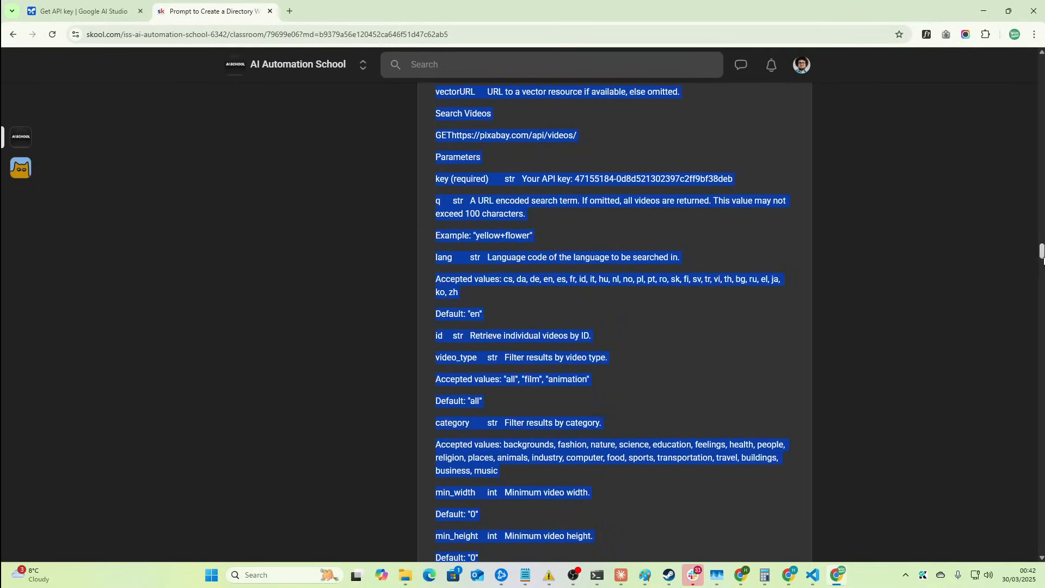
pyautogui.scroll(-3)
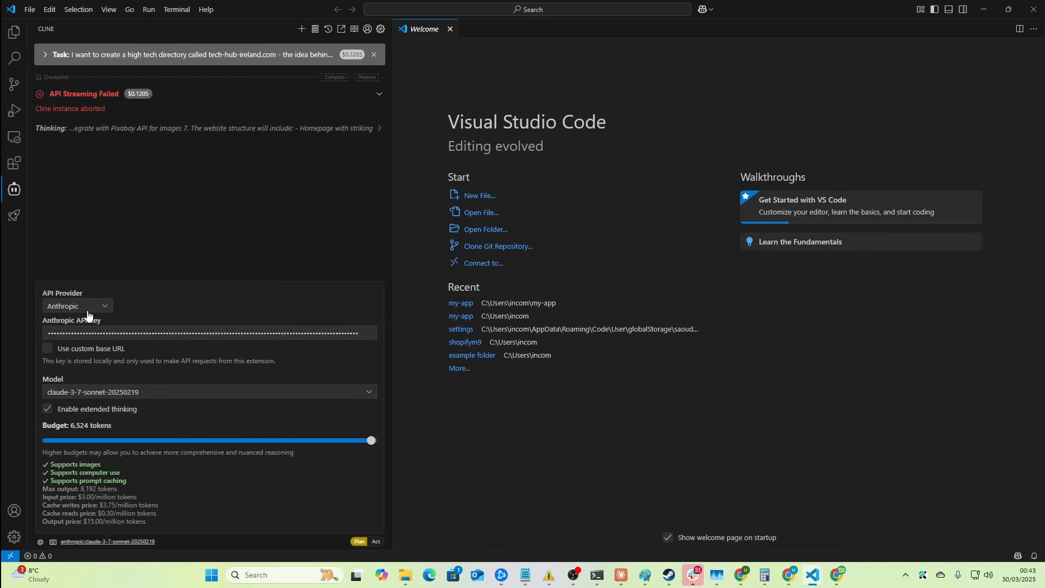
# - Switch Cline's API provider to Google Gemini (gemini-2.5-pro-exp-03-25) and resume the tech-hub-ireland task
pyautogui.click(76, 306)
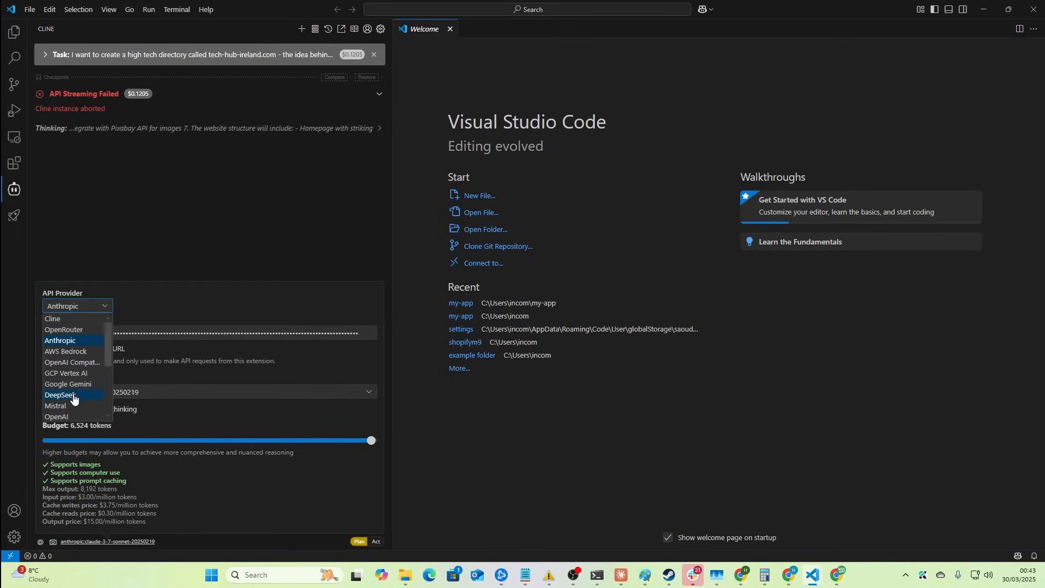
pyautogui.click(68, 385)
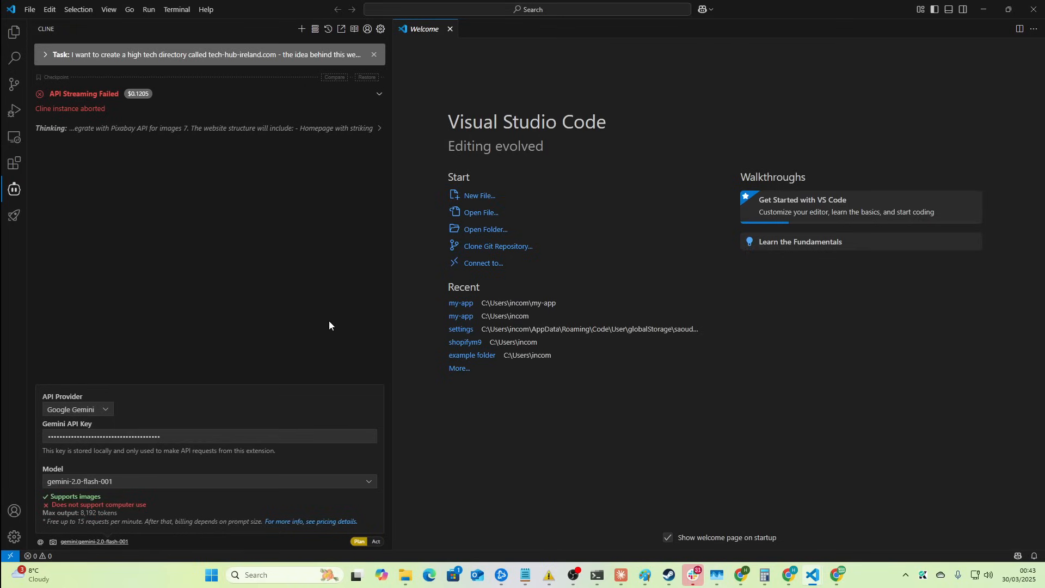
pyautogui.moveTo(105, 495)
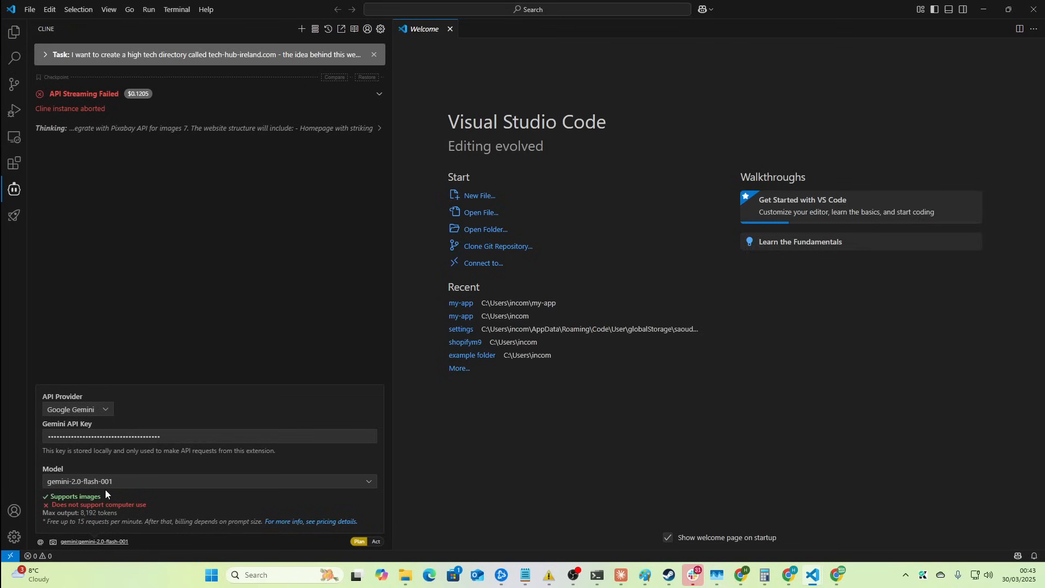
pyautogui.click(208, 481)
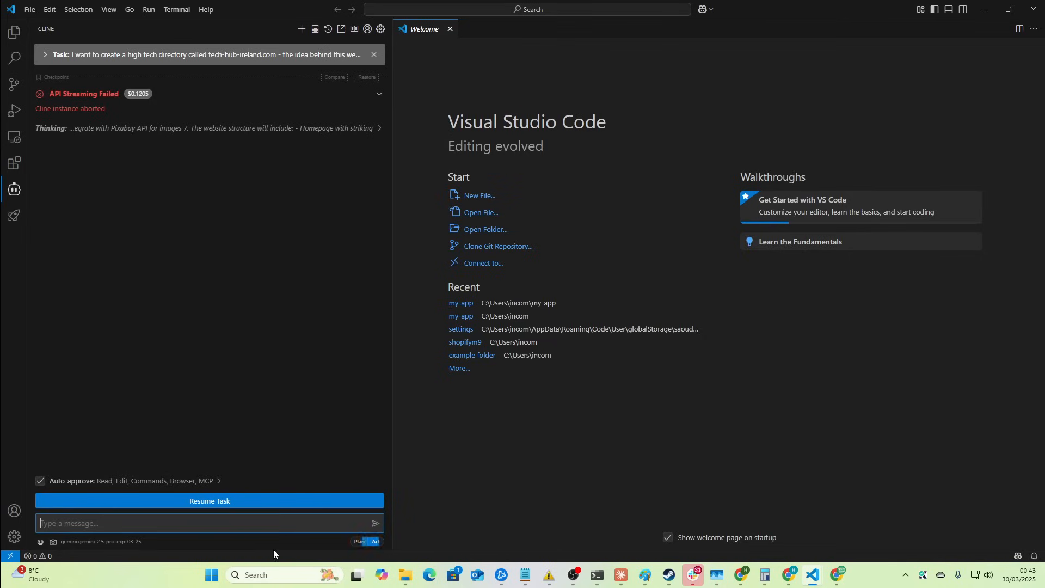
pyautogui.click(359, 540)
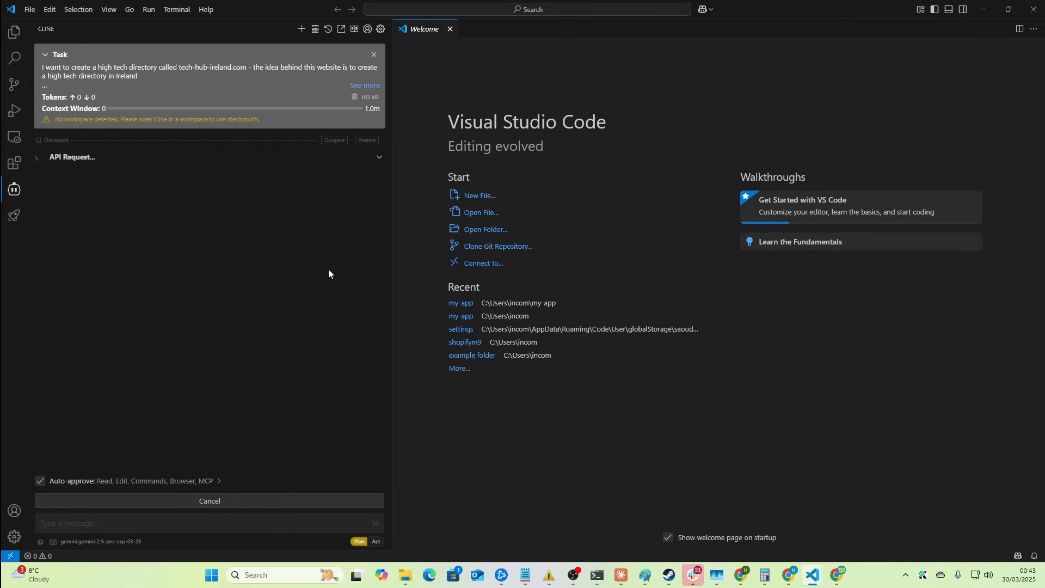
pyautogui.moveTo(185, 251)
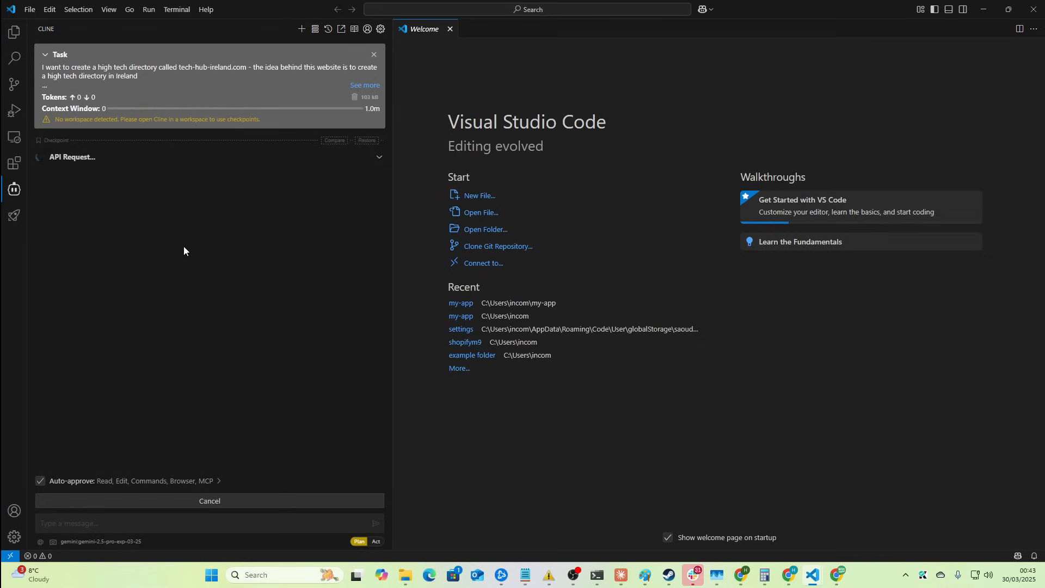
pyautogui.moveTo(222, 262)
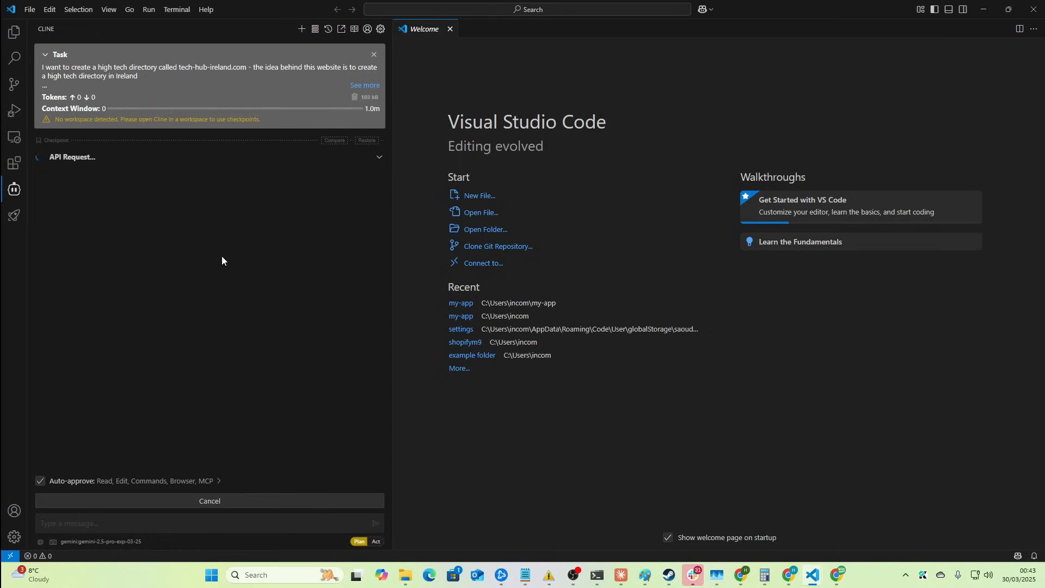
pyautogui.moveTo(252, 264)
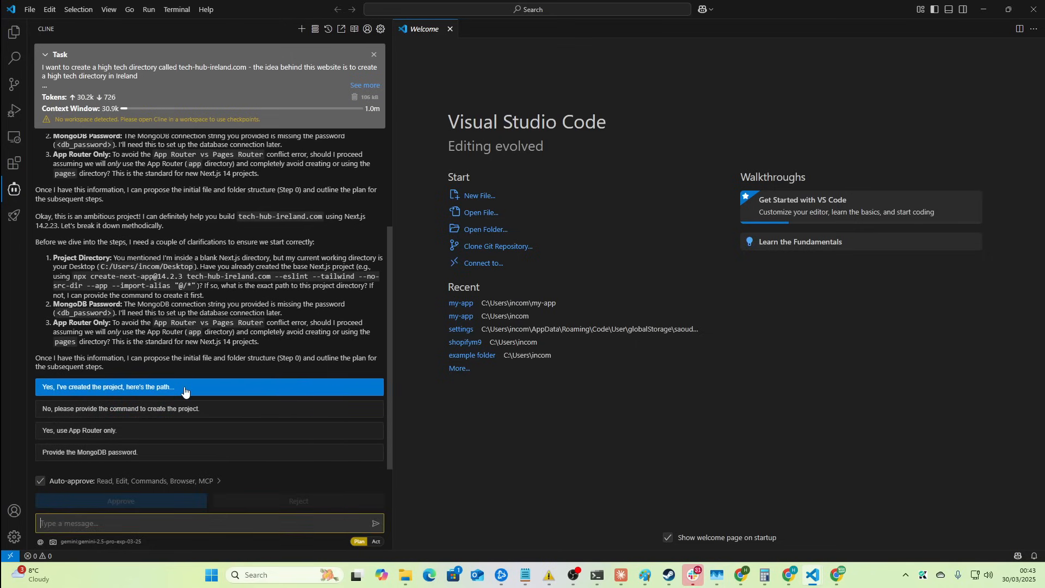
# - Send Cline 'just plan everything for me first then create everything from scratch'
pyautogui.write('just')
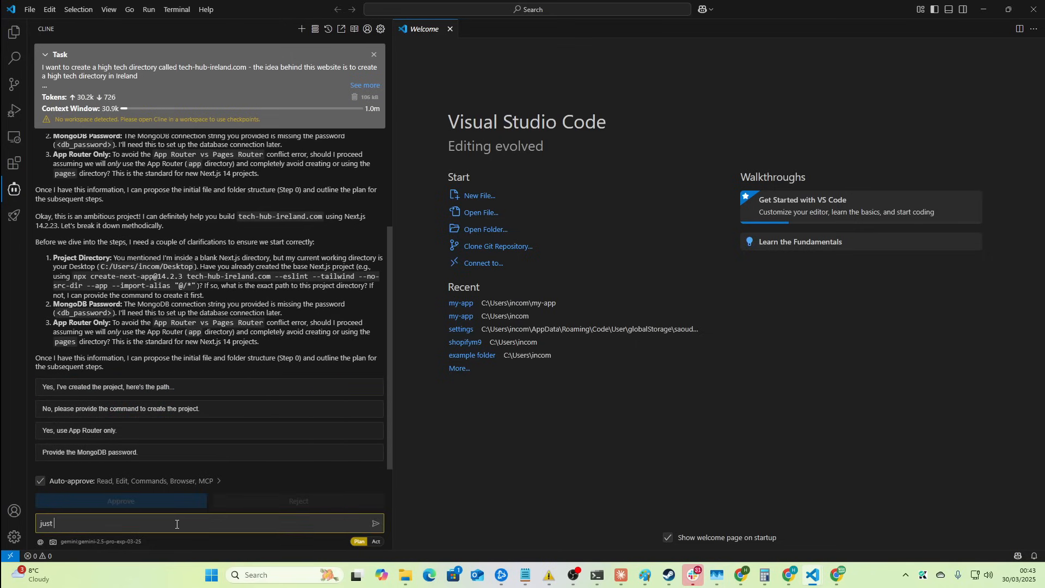
pyautogui.write('plan everything for me first then creat')
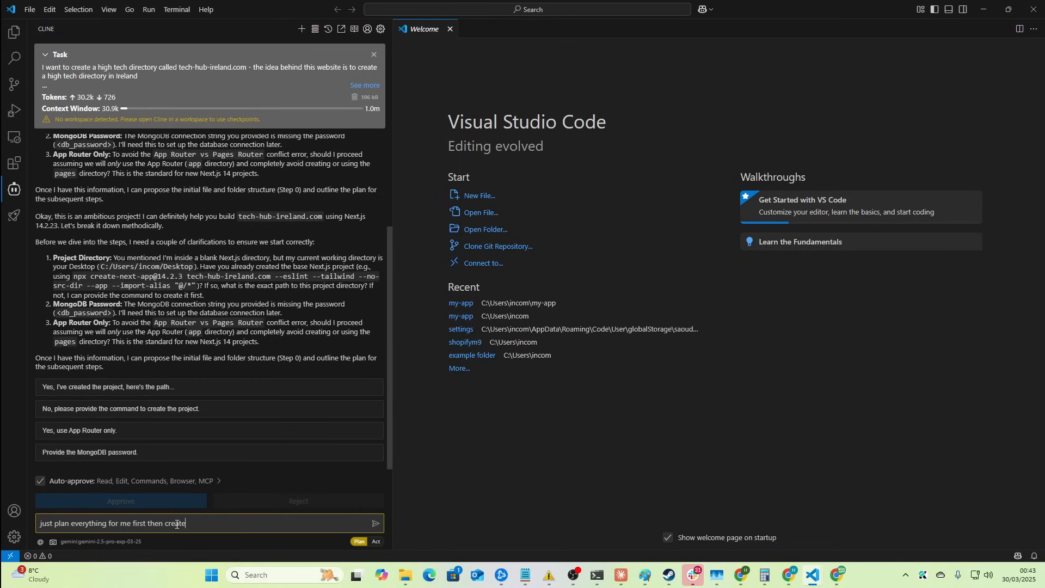
pyautogui.write('everything from')
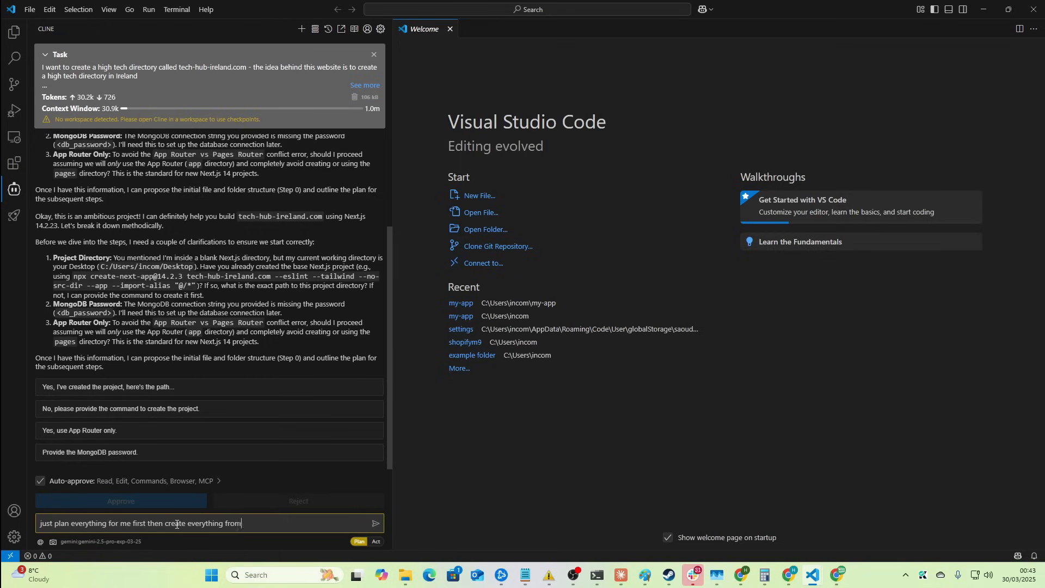
pyautogui.click(375, 526)
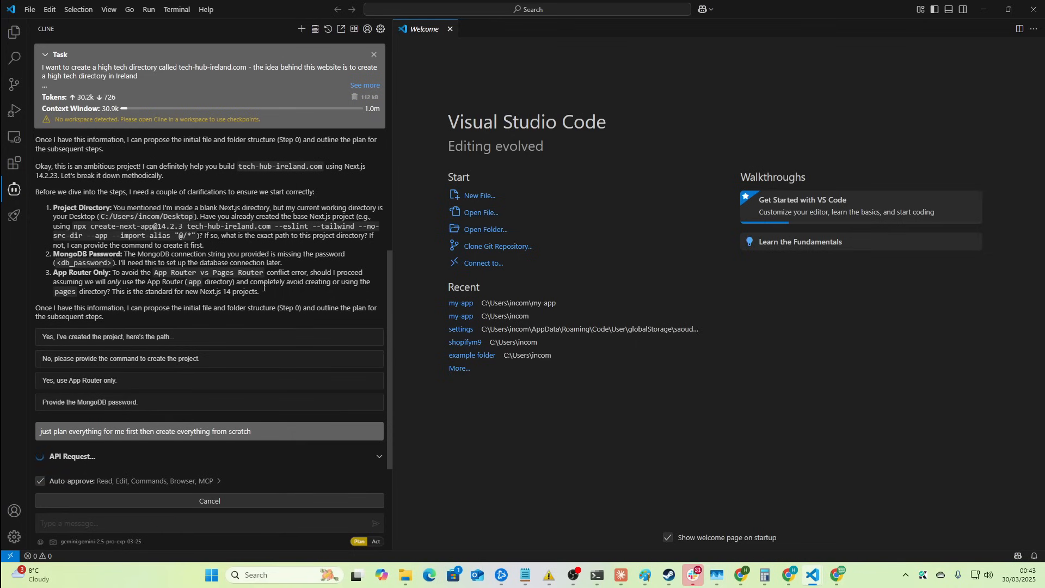
pyautogui.moveTo(262, 249)
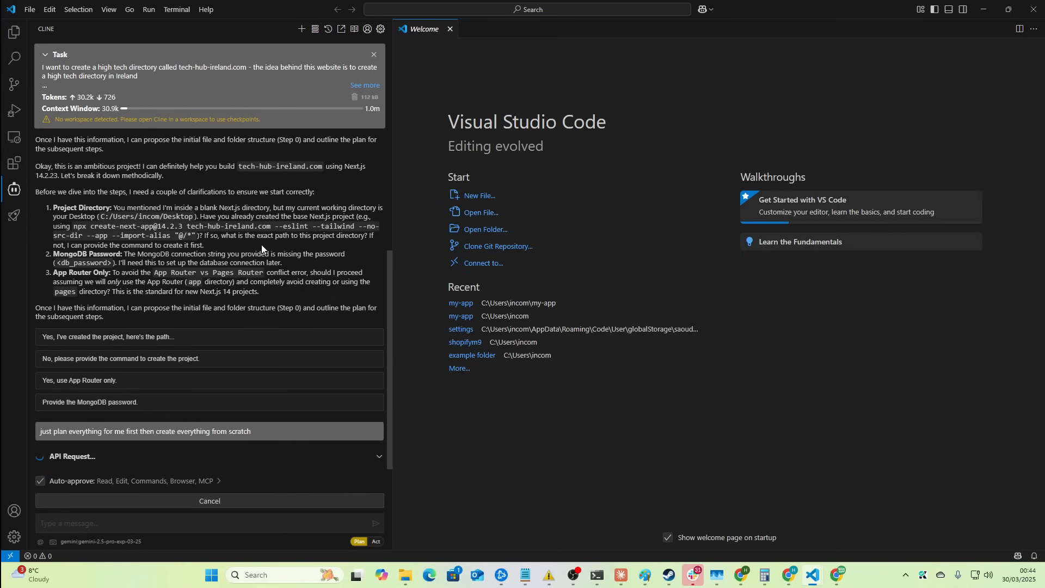
pyautogui.press('alt+tab')
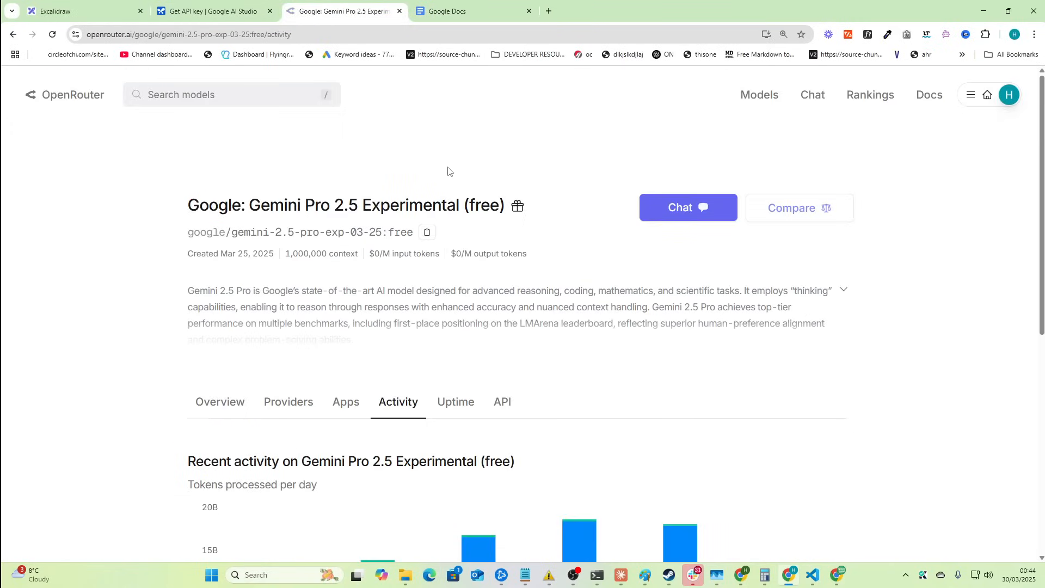
# - Review OpenRouter's free Gemini Pro 2.5 Experimental model page
pyautogui.doubleClick(484, 205)
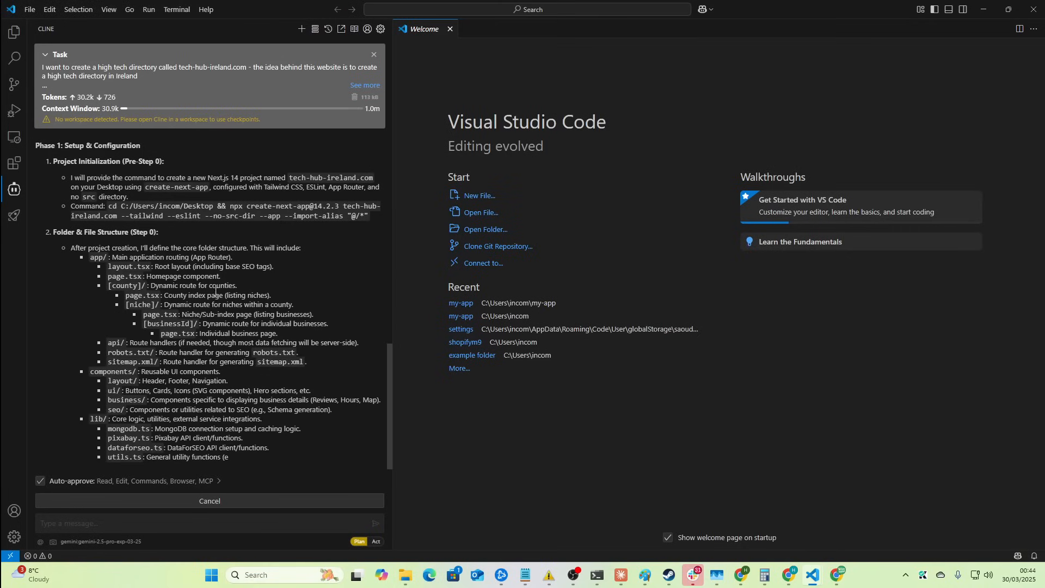
# - Reopen the tech-hub-ireland task and switch Cline's API provider to OpenRouter's free Gemini 2.5 Pro
pyautogui.click(29, 9)
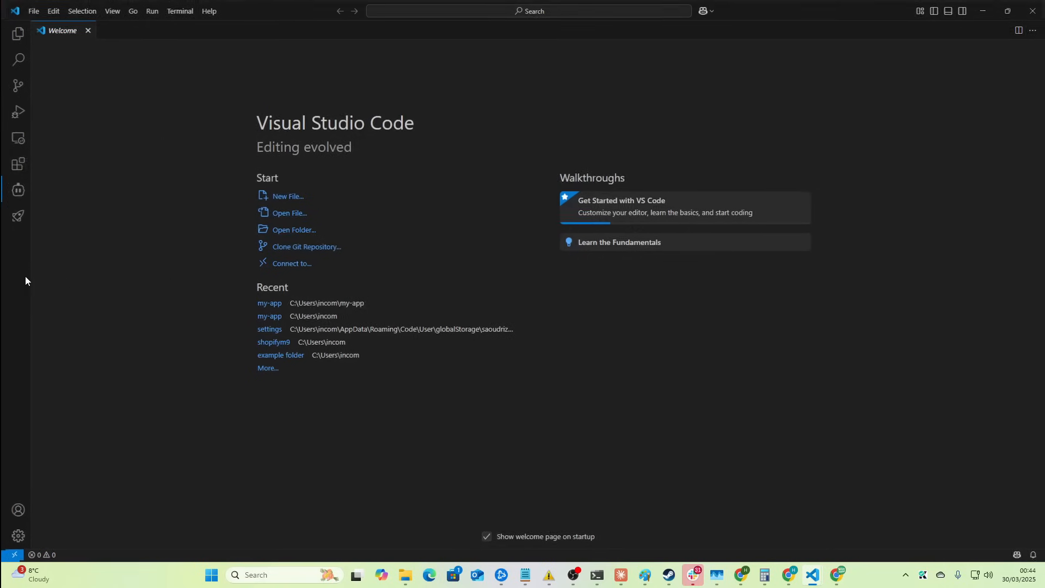
pyautogui.click(18, 190)
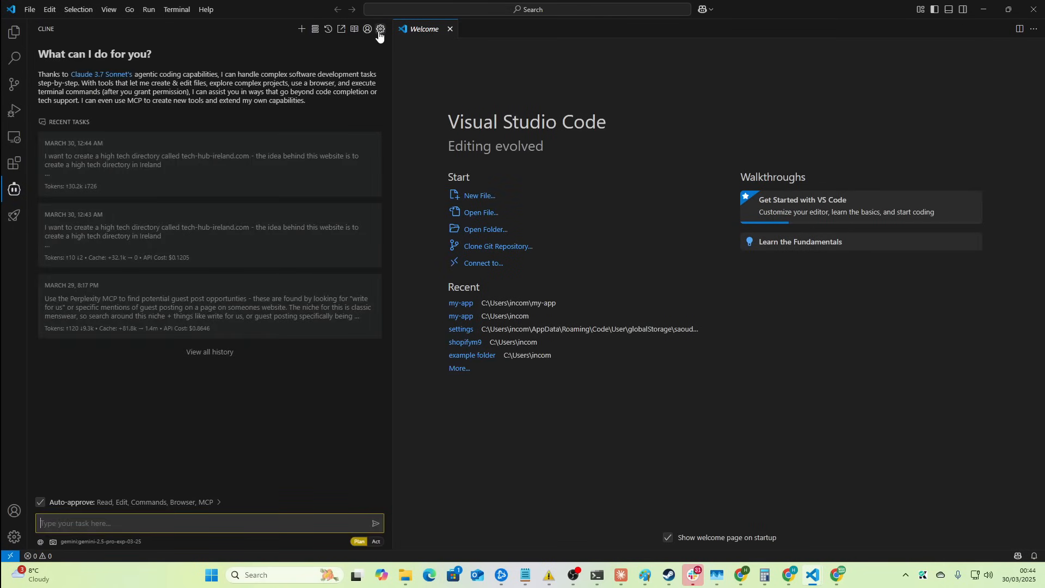
pyautogui.click(200, 164)
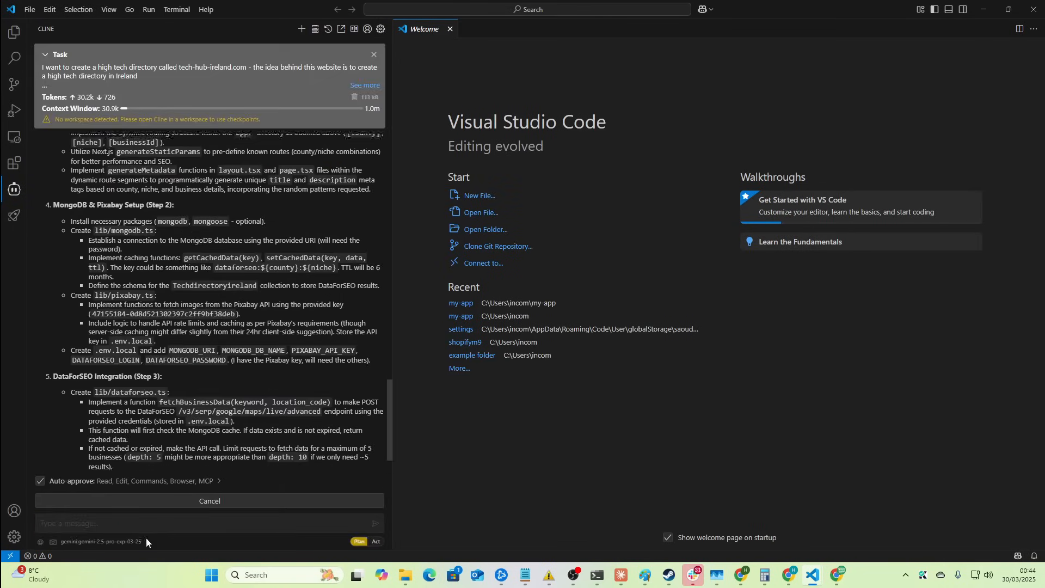
pyautogui.scroll(-3)
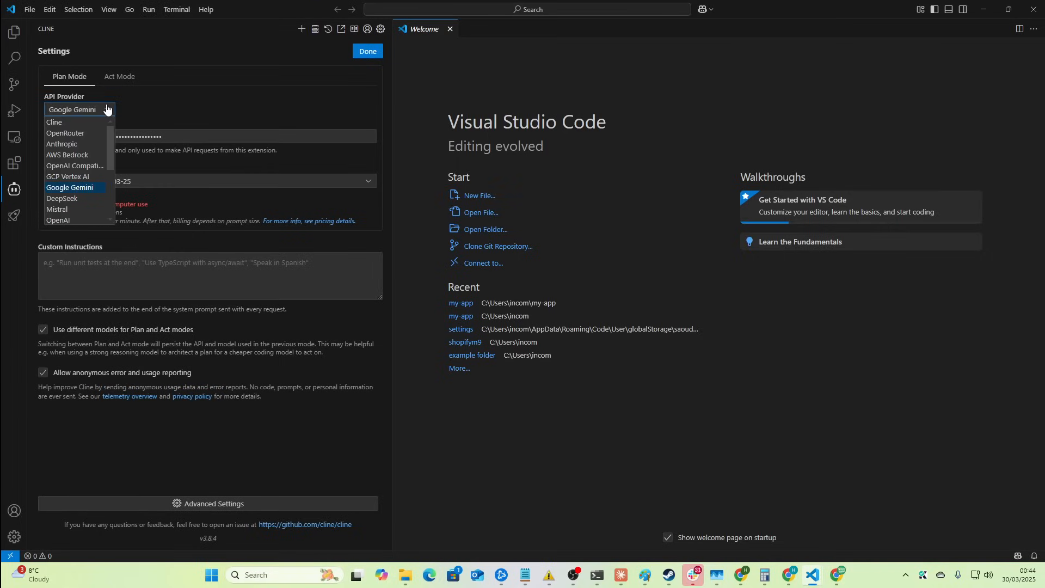
pyautogui.click(65, 132)
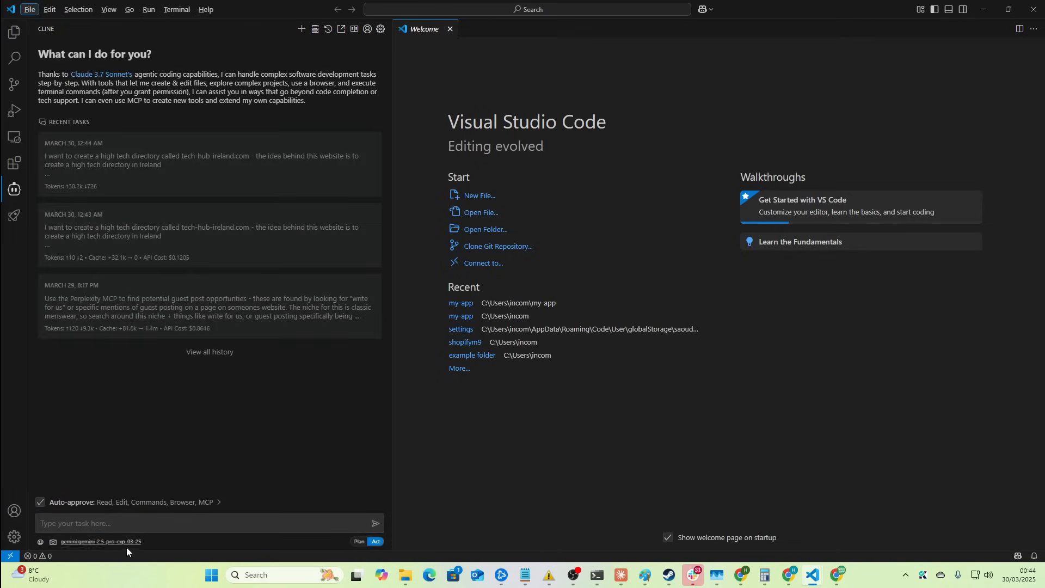
pyautogui.click(76, 409)
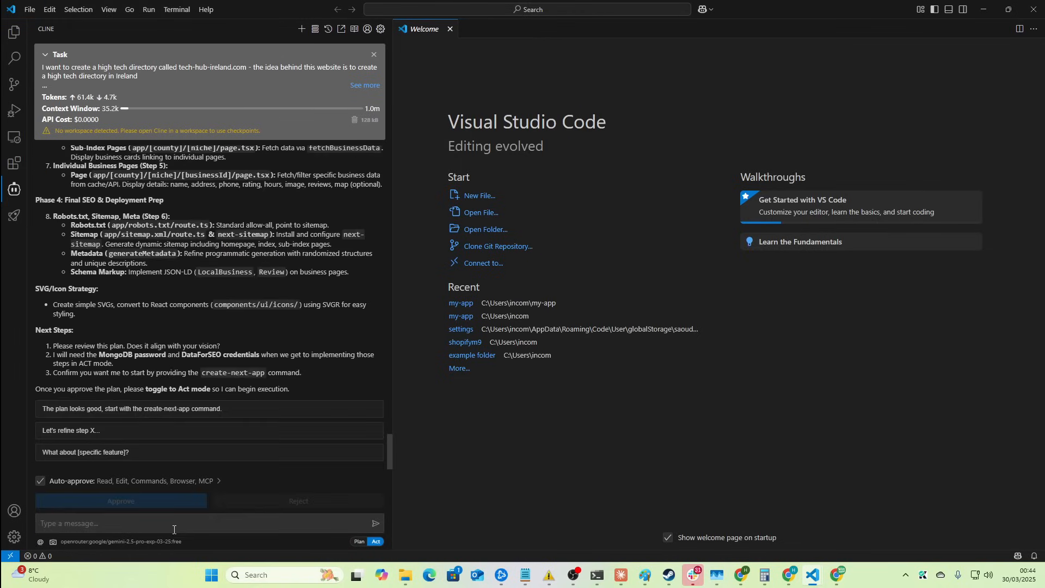
# - Check the OpenRouter entry in Cline's API provider list and scroll to Cline's Act-mode reply
pyautogui.click(121, 500)
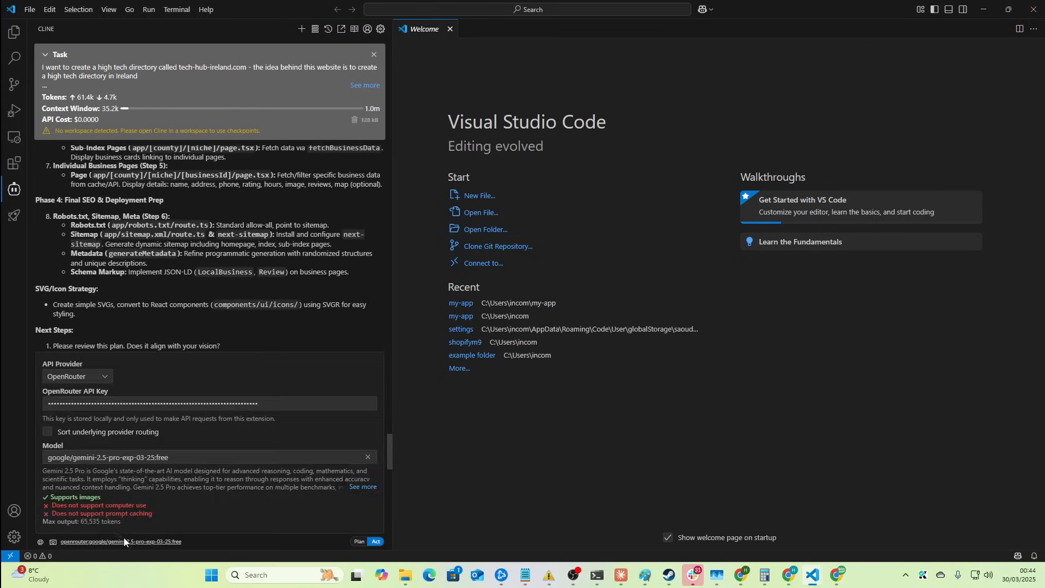
pyautogui.click(77, 376)
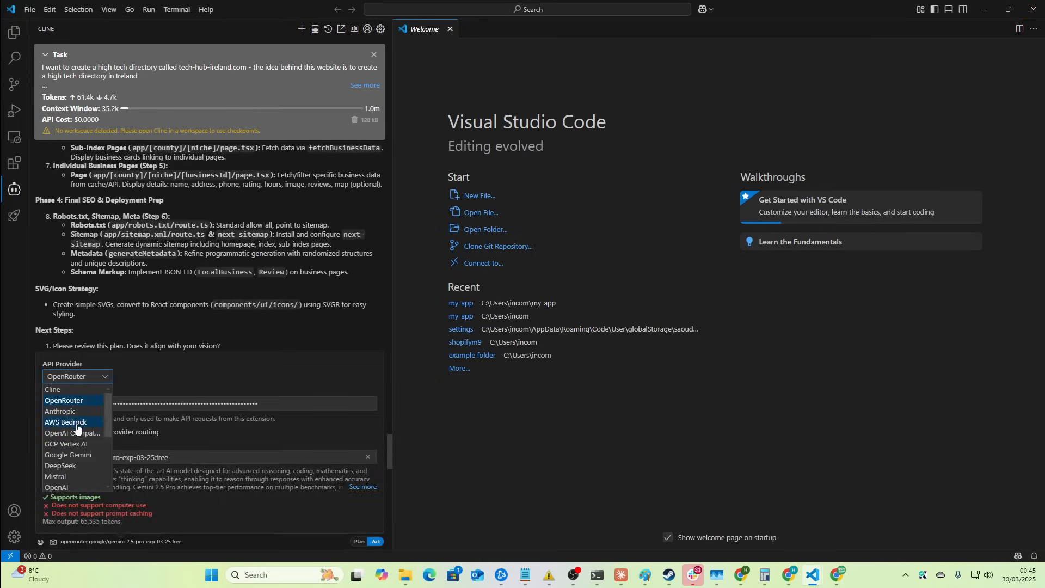
pyautogui.moveTo(60, 411)
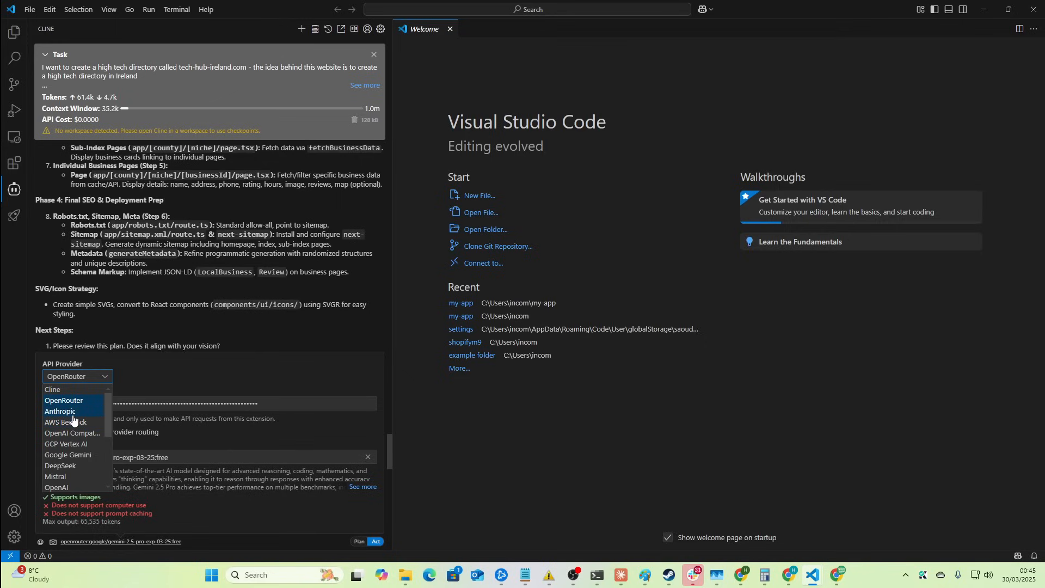
pyautogui.click(67, 456)
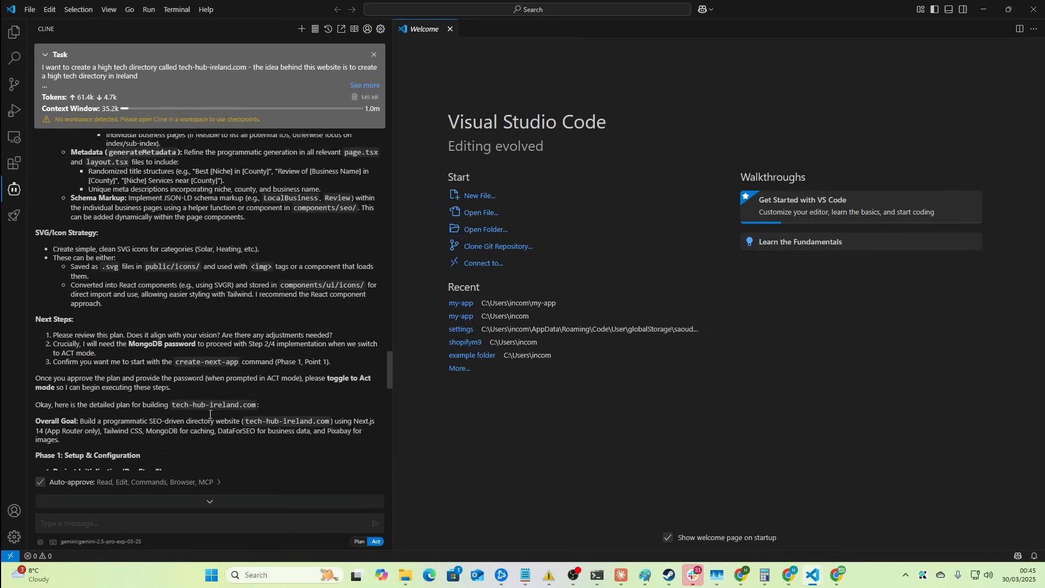
pyautogui.scroll(-3)
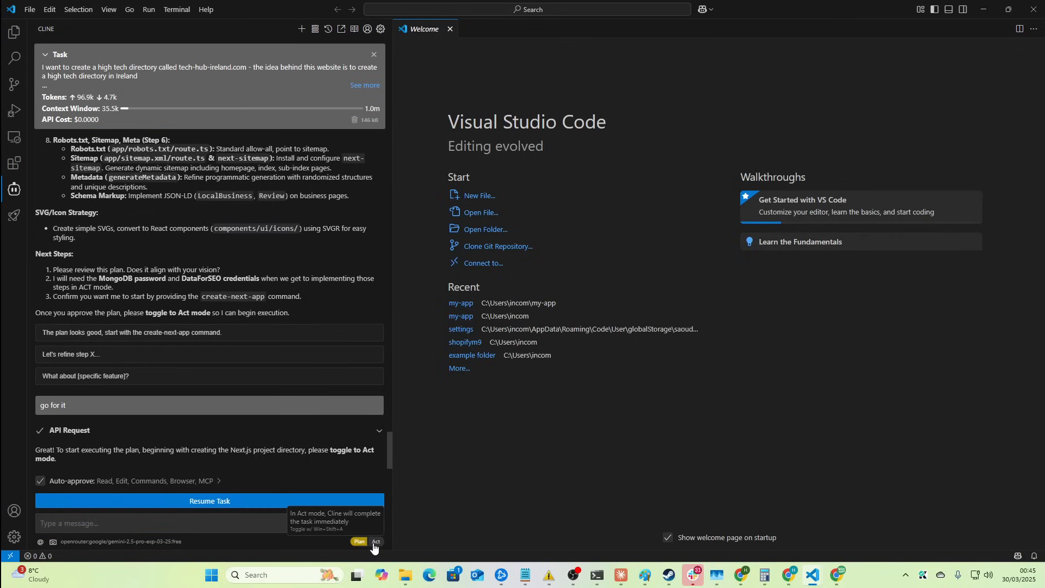
# - Switch Cline to Act mode and interrupt the create-next-app terminal command with Ctrl+C
pyautogui.click(375, 541)
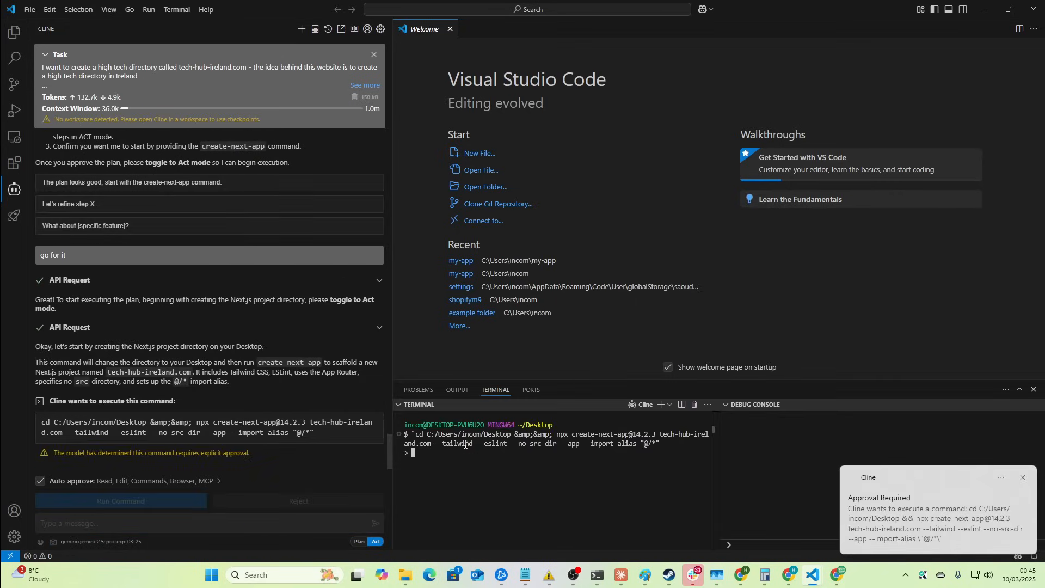
pyautogui.press('ctrl+c')
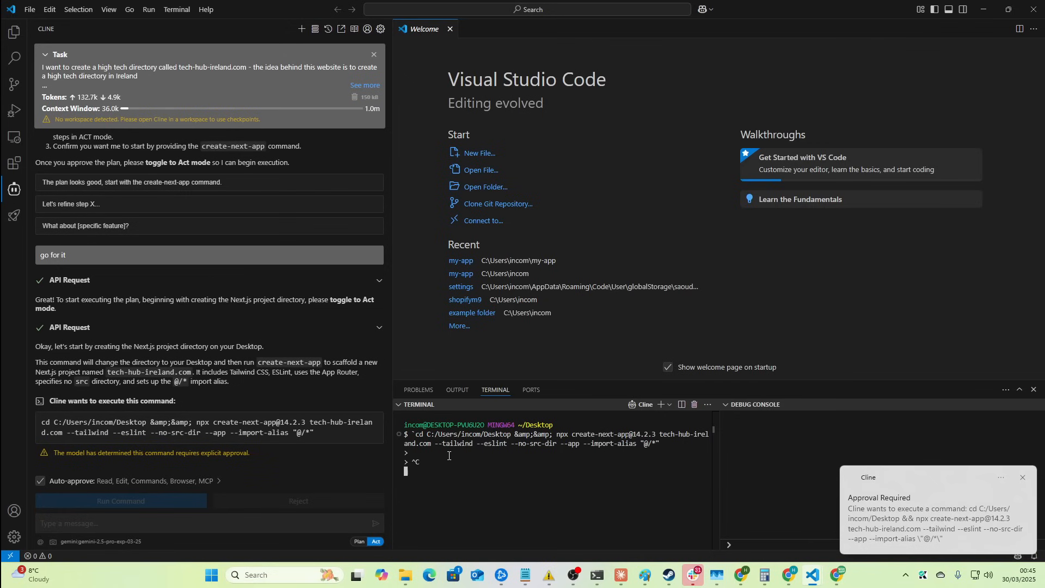